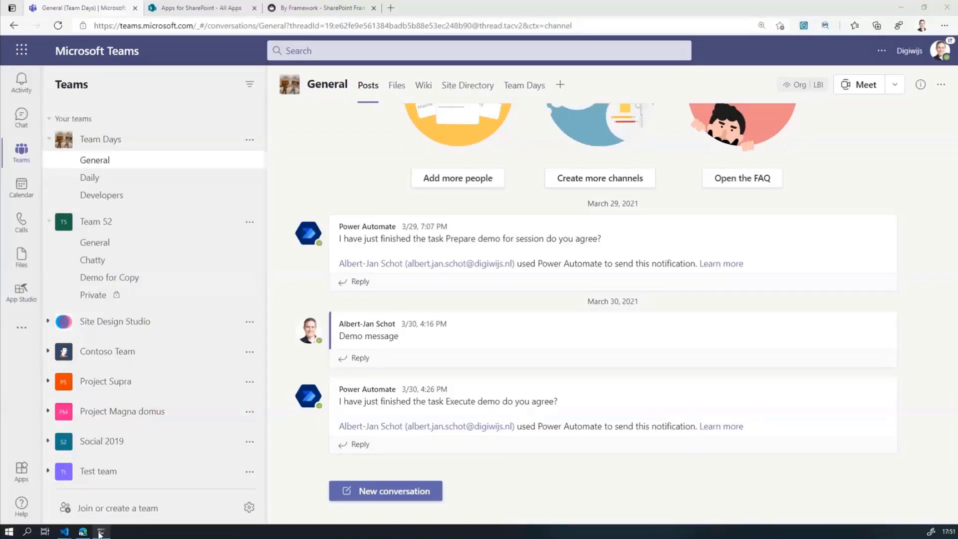
pyautogui.click(101, 531)
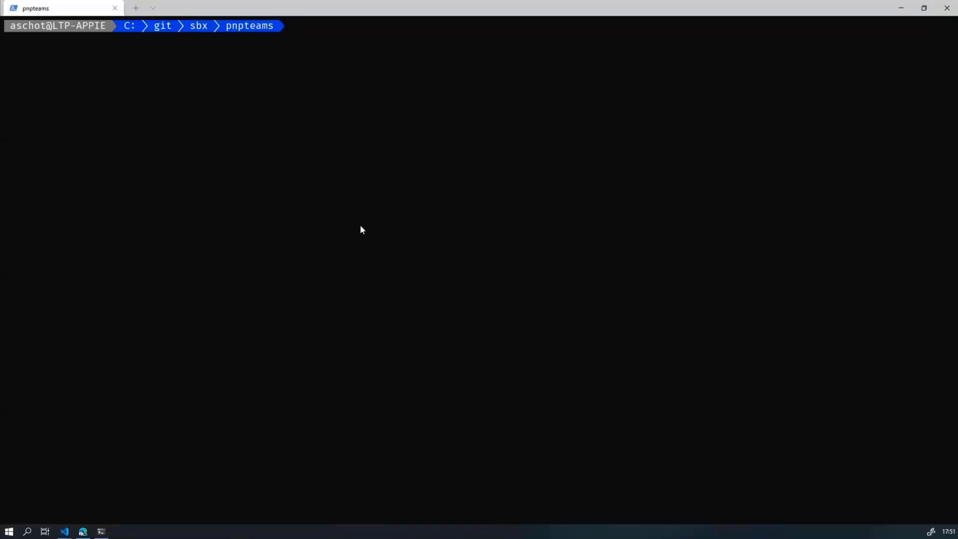
pyautogui.write('yo')
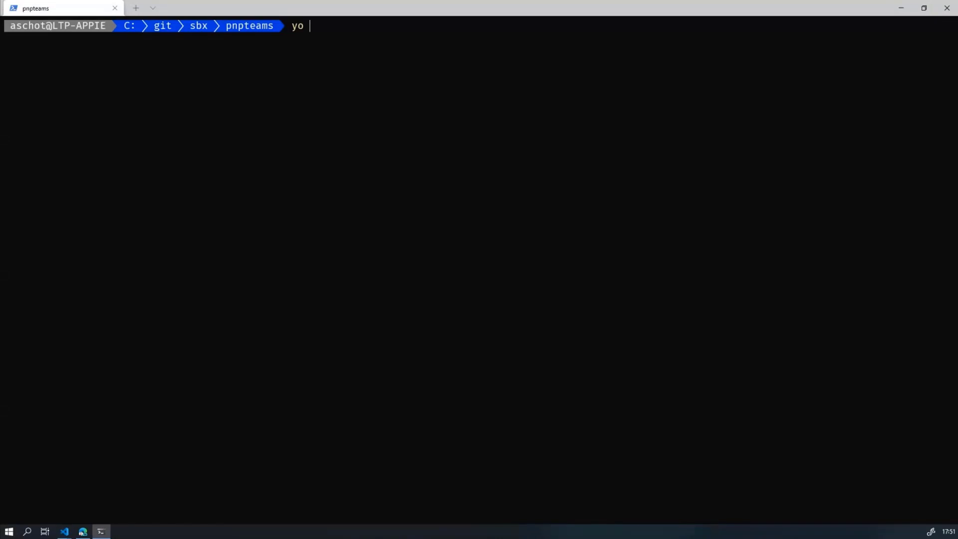
pyautogui.write('@microsoft/')
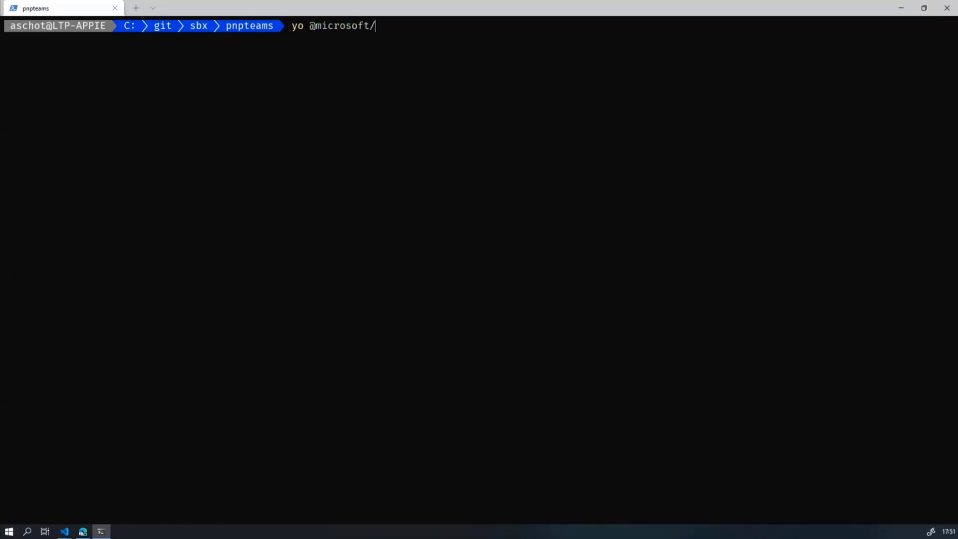
pyautogui.write('sharepoint')
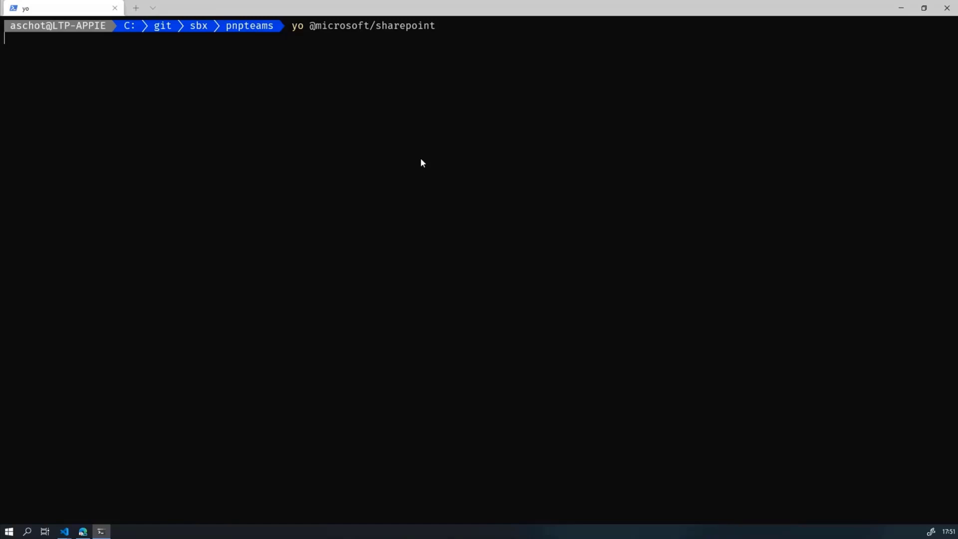
pyautogui.moveTo(901, 7)
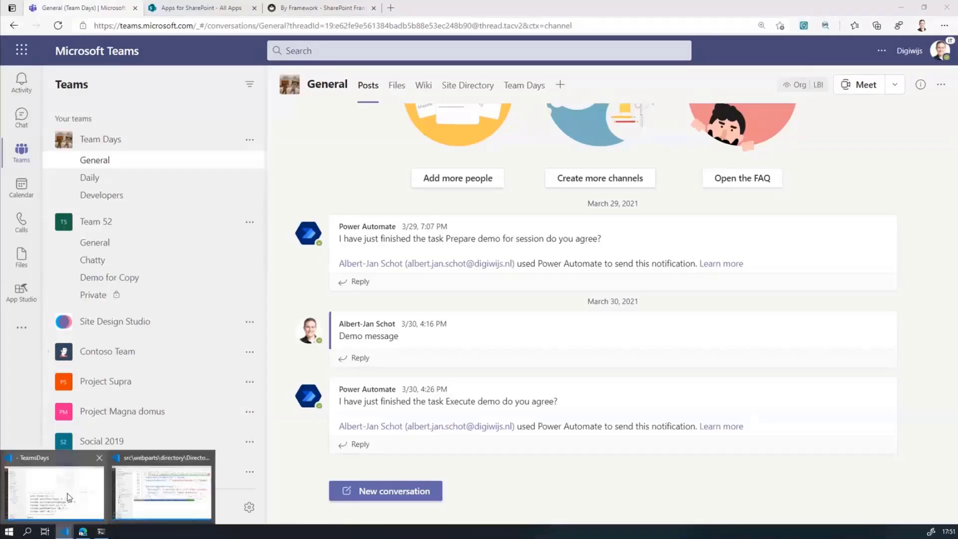
# Open the TeamsDays project and view the teams folder's _color.png app icon
pyautogui.click(54, 489)
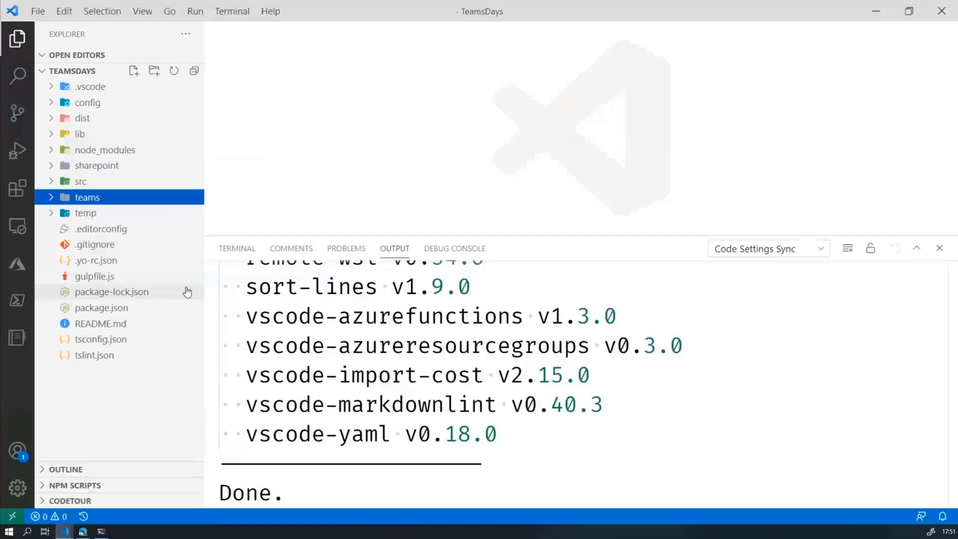
pyautogui.moveTo(188, 291)
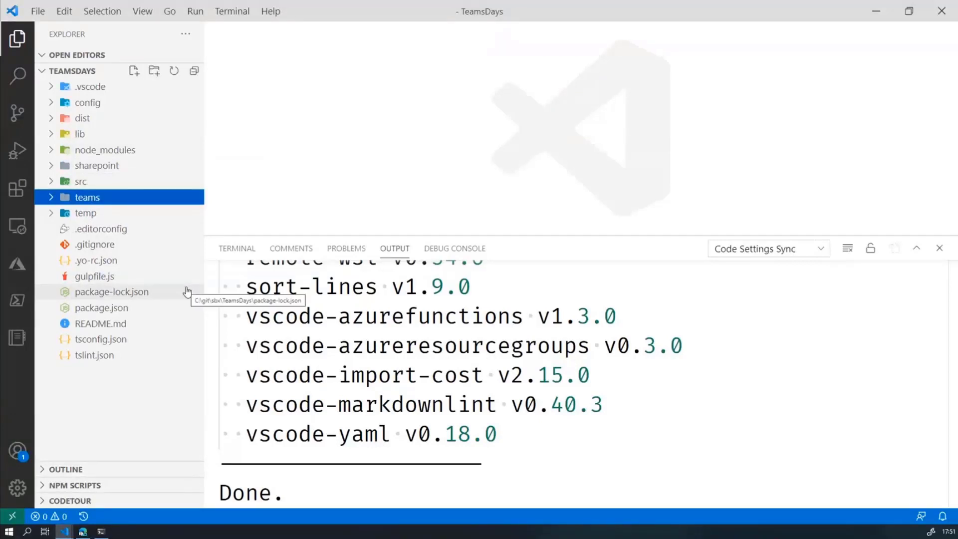
pyautogui.moveTo(258, 253)
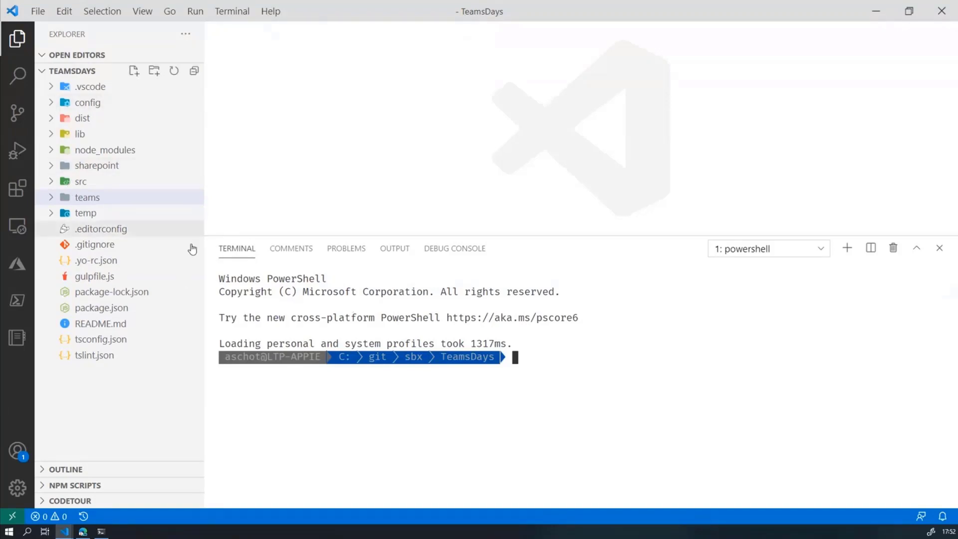
pyautogui.click(86, 197)
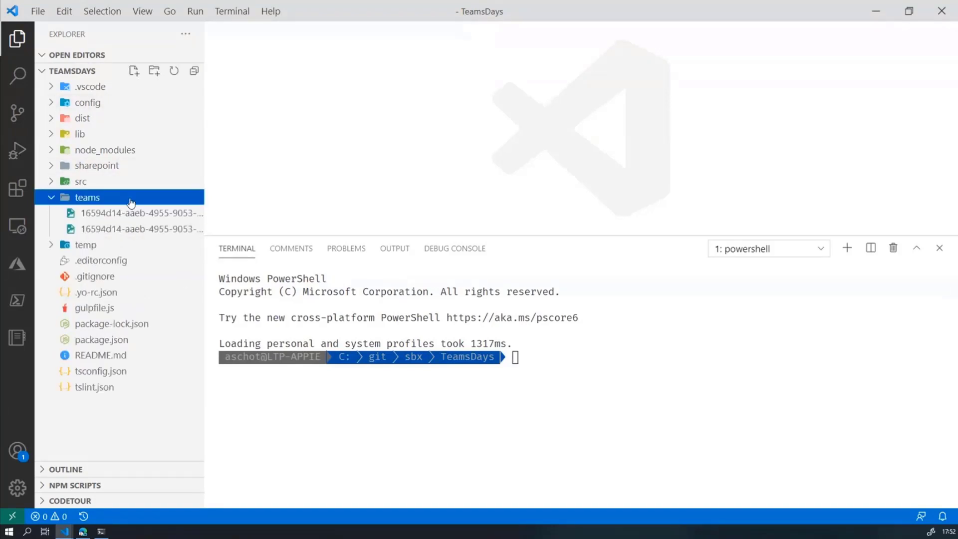
pyautogui.moveTo(137, 217)
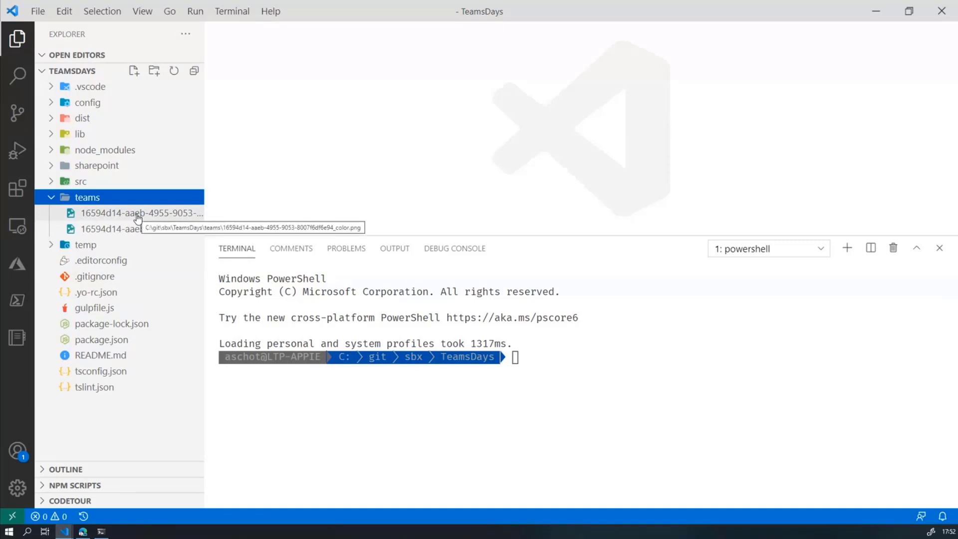
pyautogui.click(140, 213)
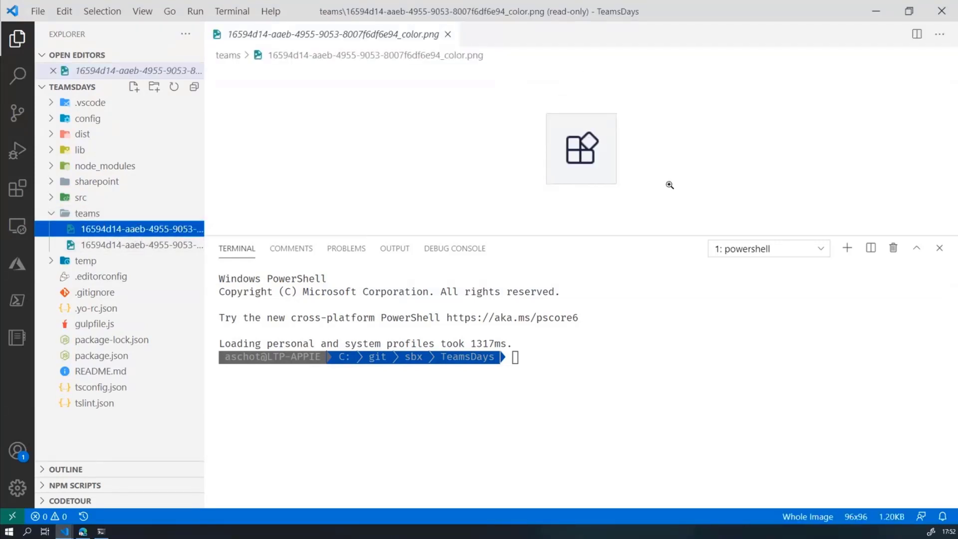
pyautogui.moveTo(639, 184)
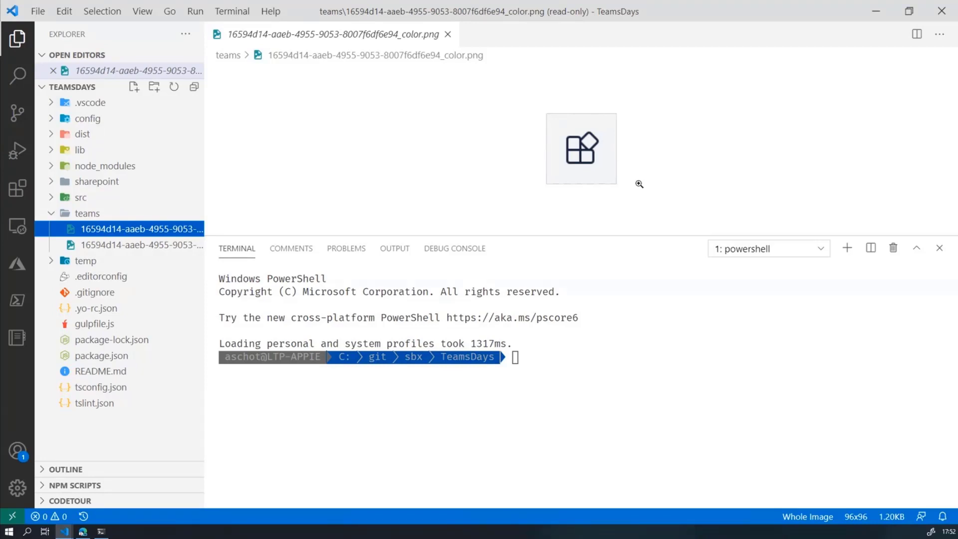
pyautogui.moveTo(608, 179)
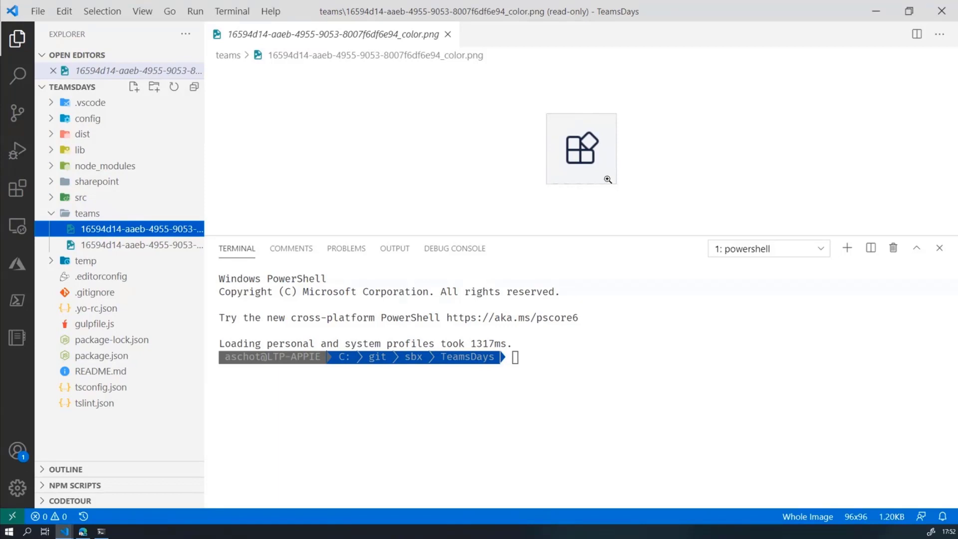
pyautogui.moveTo(243, 150)
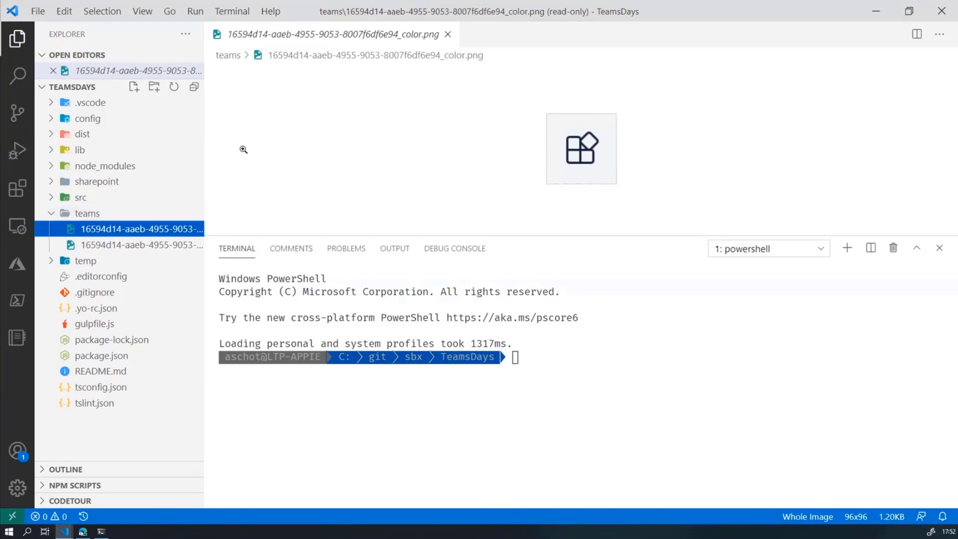
# Collapse teams and reveal the src\webparts\myFirstTeamsTab web part files
pyautogui.click(87, 212)
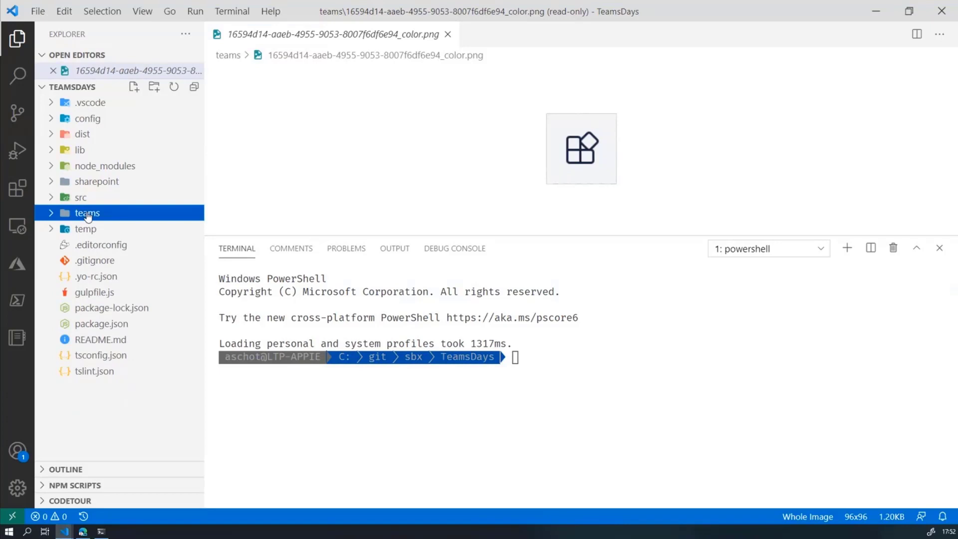
pyautogui.click(80, 196)
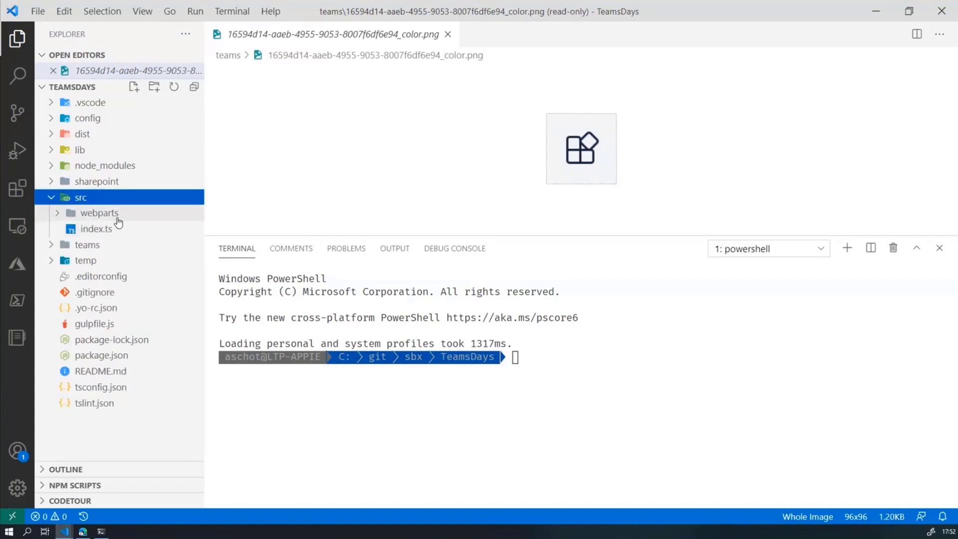
pyautogui.click(99, 212)
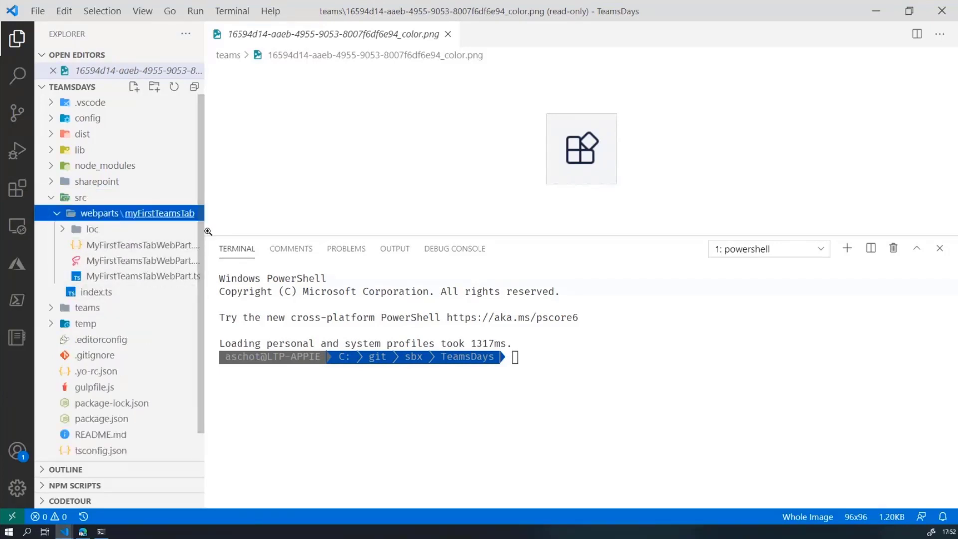
# Review the manifest's supportedHosts, removing the empty entry to keep SharePointWebPart and TeamsTab
pyautogui.moveTo(205, 245); pyautogui.dragTo(316, 245)
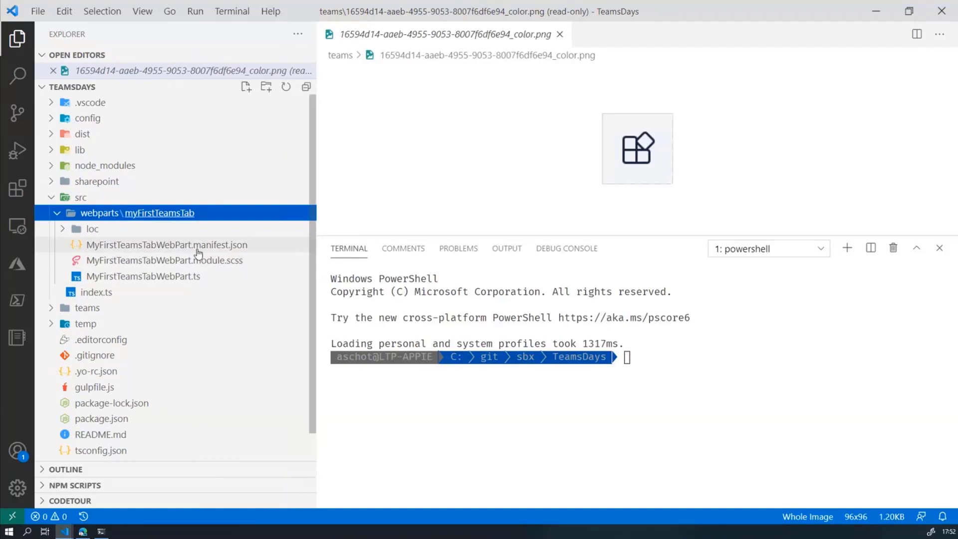
pyautogui.moveTo(155, 253)
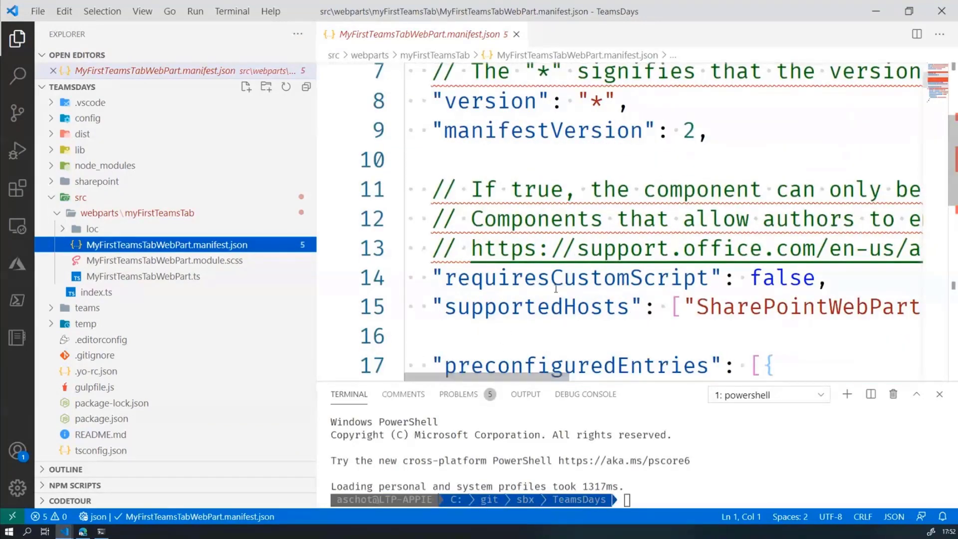
pyautogui.doubleClick(513, 306)
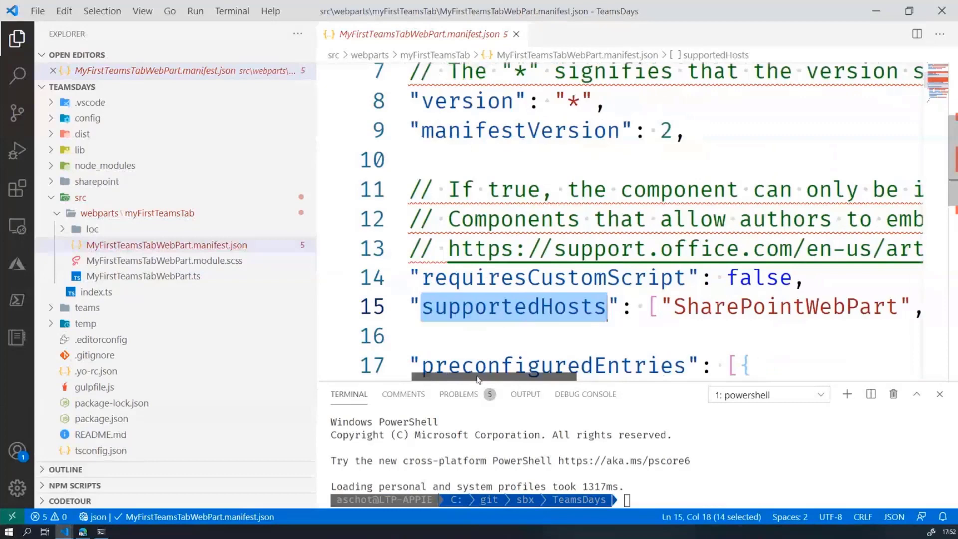
pyautogui.hscroll(3)
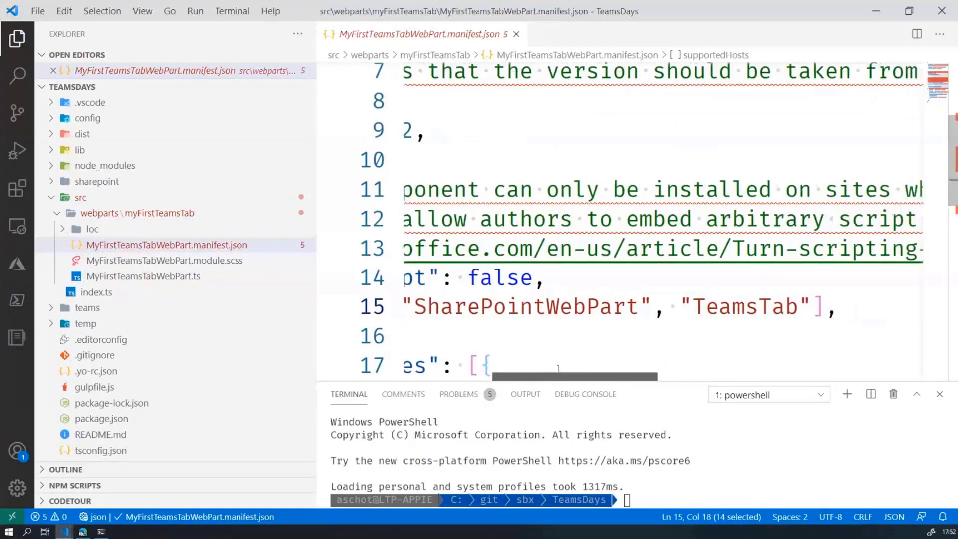
pyautogui.hscroll(-3)
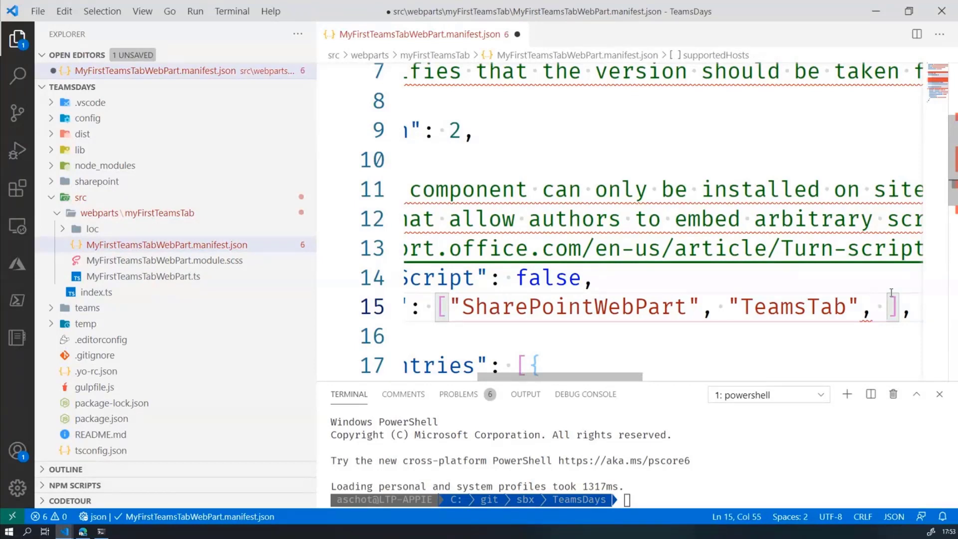
pyautogui.write('"')
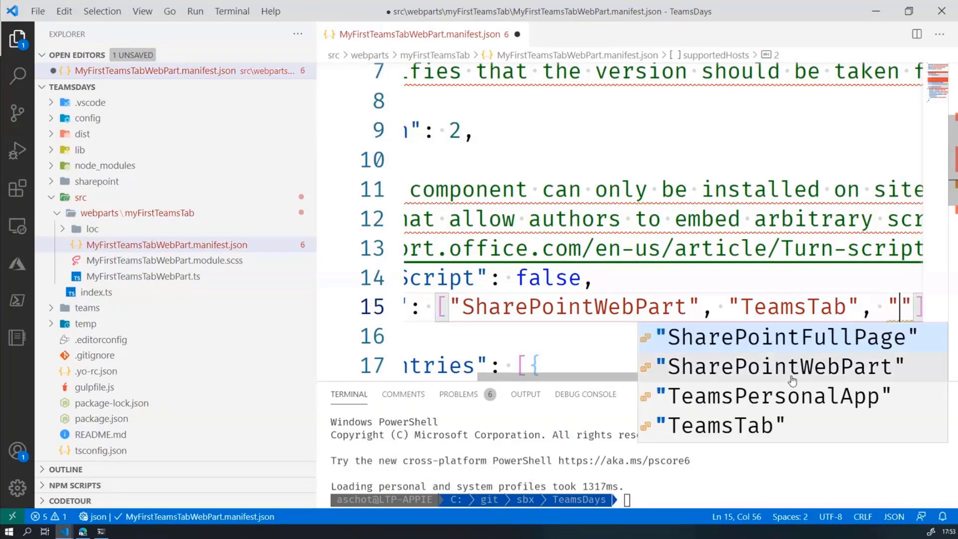
pyautogui.moveTo(789, 395)
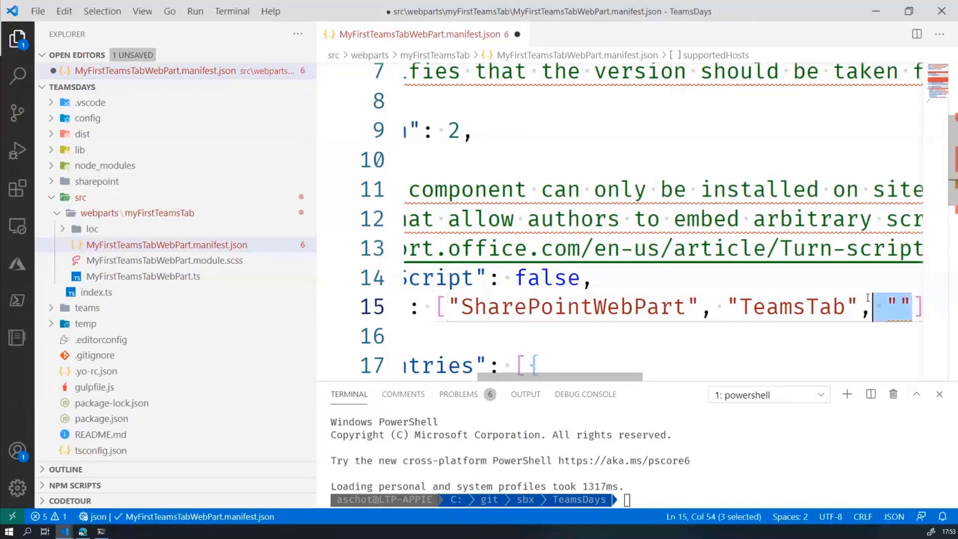
pyautogui.press('Backspace')
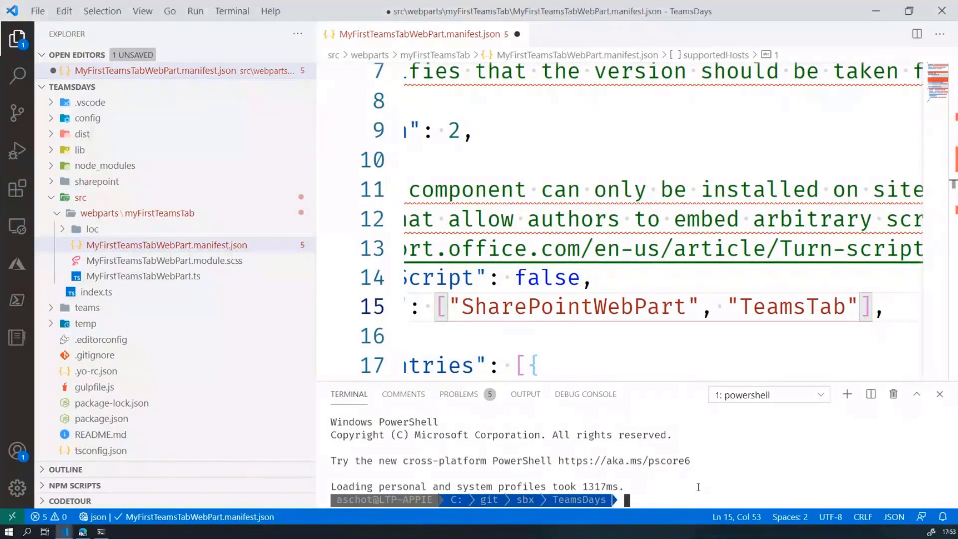
# Start a 'gulp bundle --ship' production build, then return to Teams in the browser
pyautogui.write('gulp')
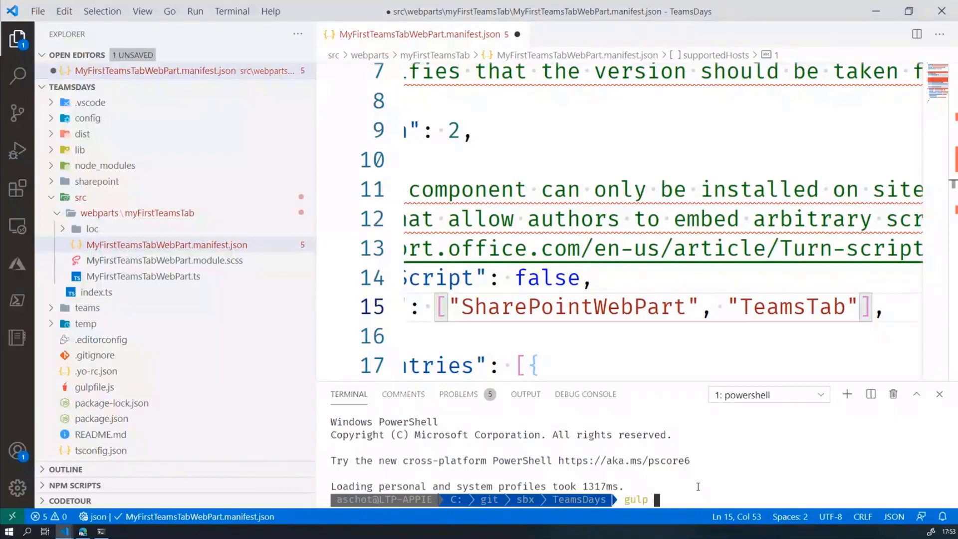
pyautogui.write('bundle --ship')
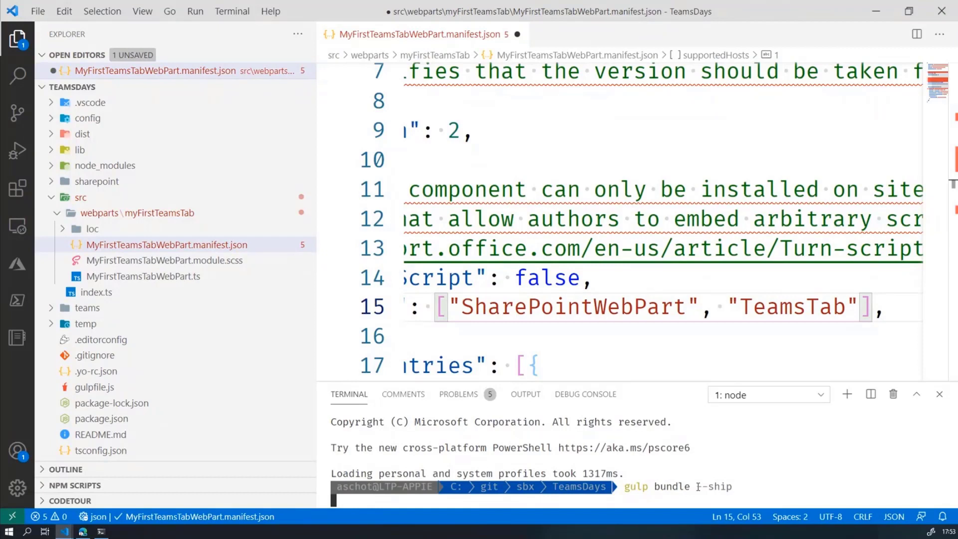
pyautogui.moveTo(683, 462)
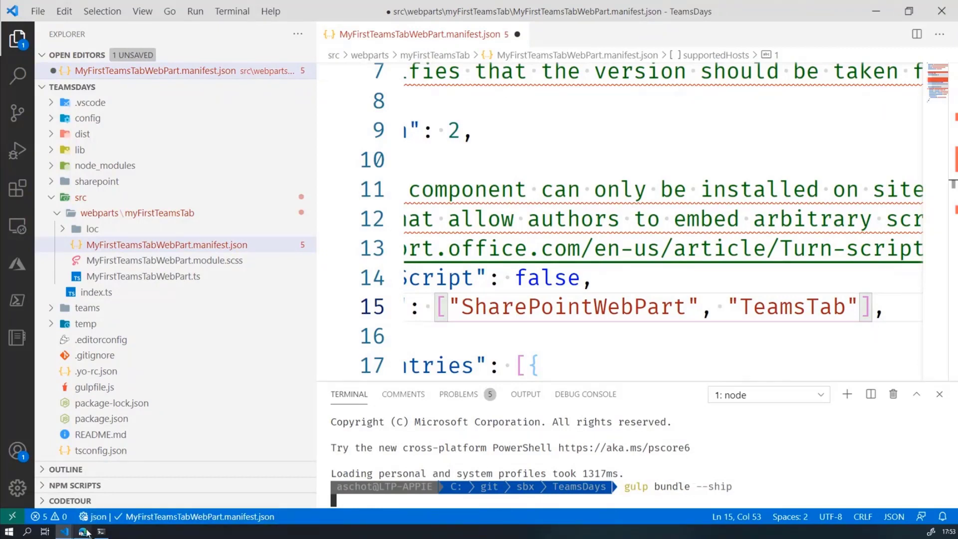
pyautogui.click(83, 532)
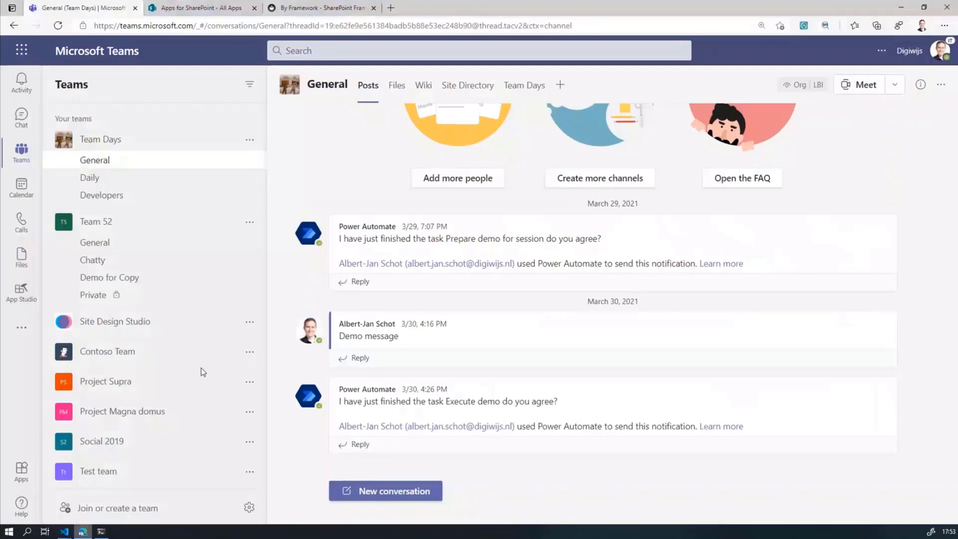
# Select teams-days-client-side-solution in the app catalog, then reopen Team Days General in Teams
pyautogui.click(201, 7)
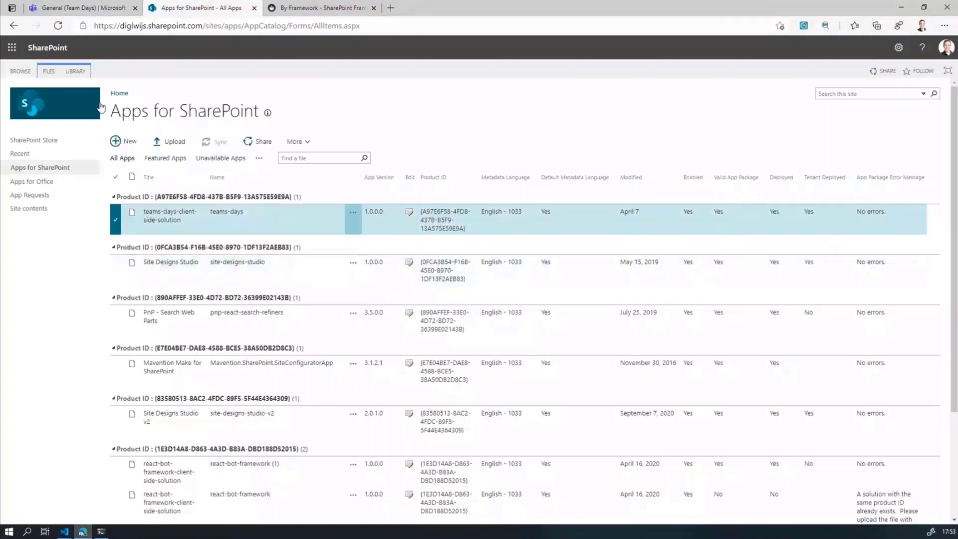
pyautogui.click(48, 71)
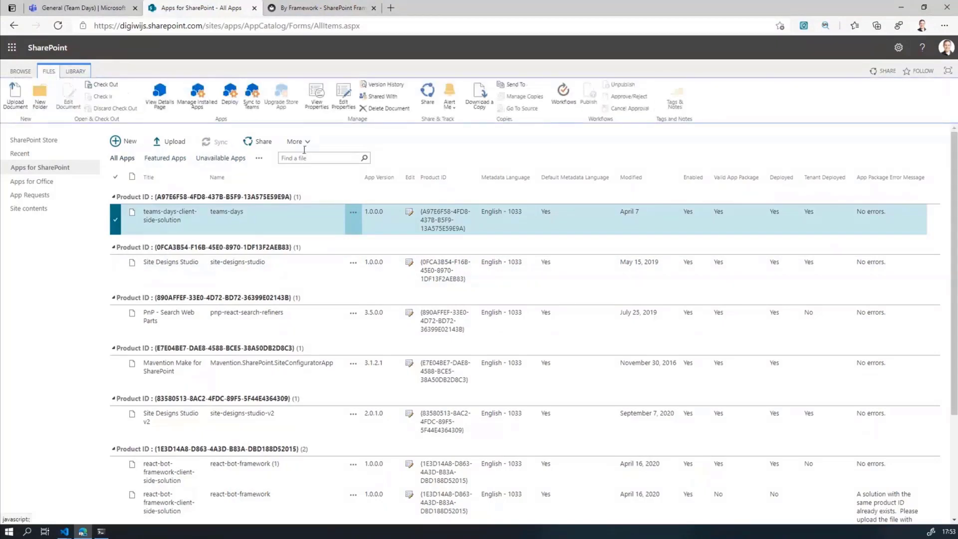
pyautogui.moveTo(251, 95)
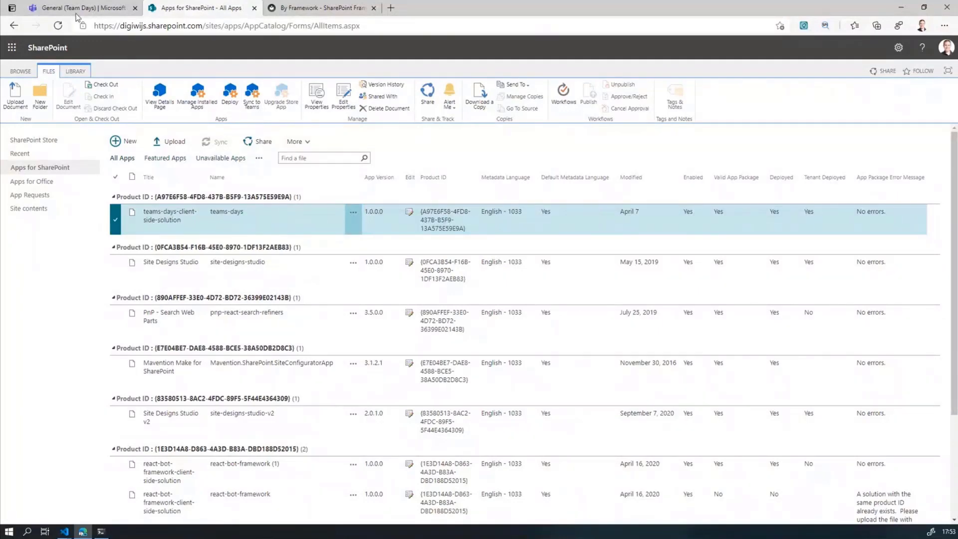
pyautogui.click(80, 8)
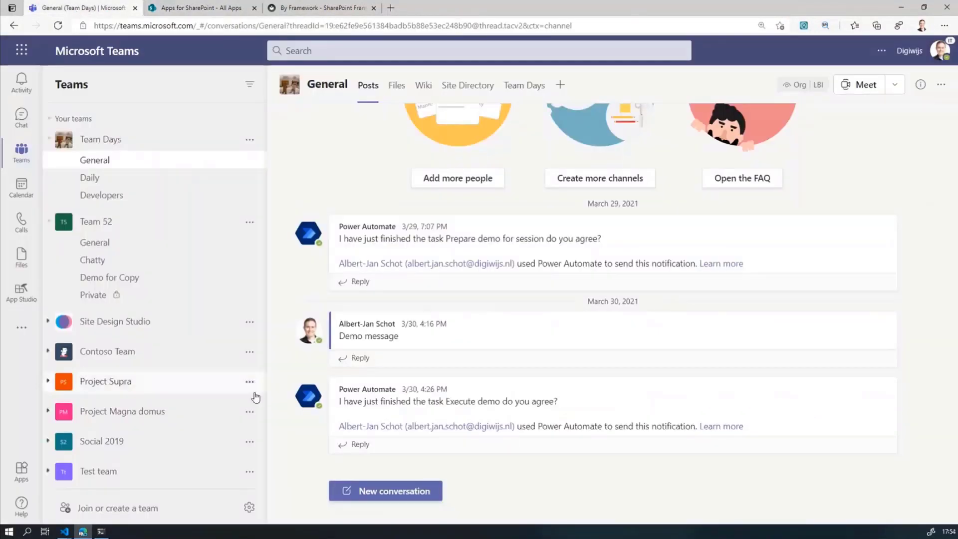
pyautogui.moveTo(249, 381)
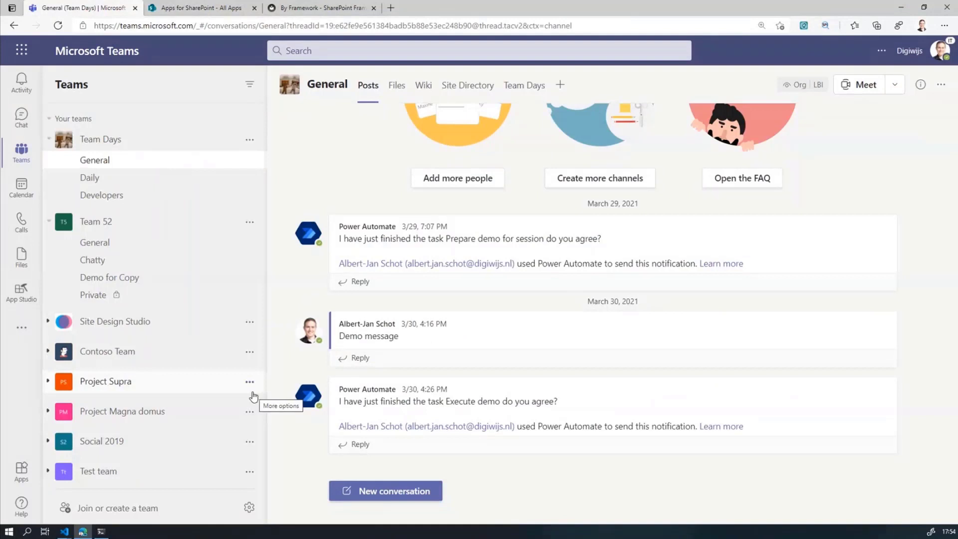
# Add the org-built MyFirstTeamsTab app as a tab in Team Days > General
pyautogui.click(20, 470)
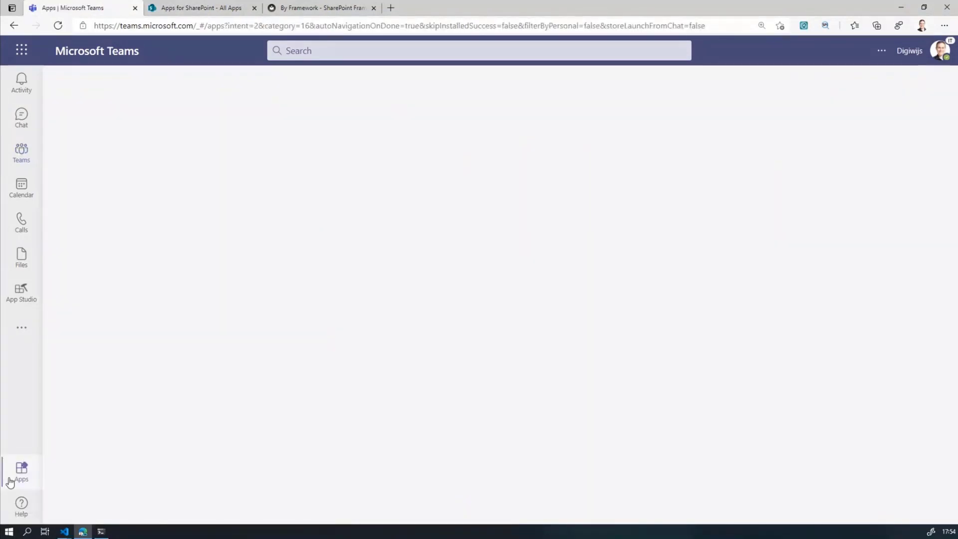
pyautogui.click(22, 471)
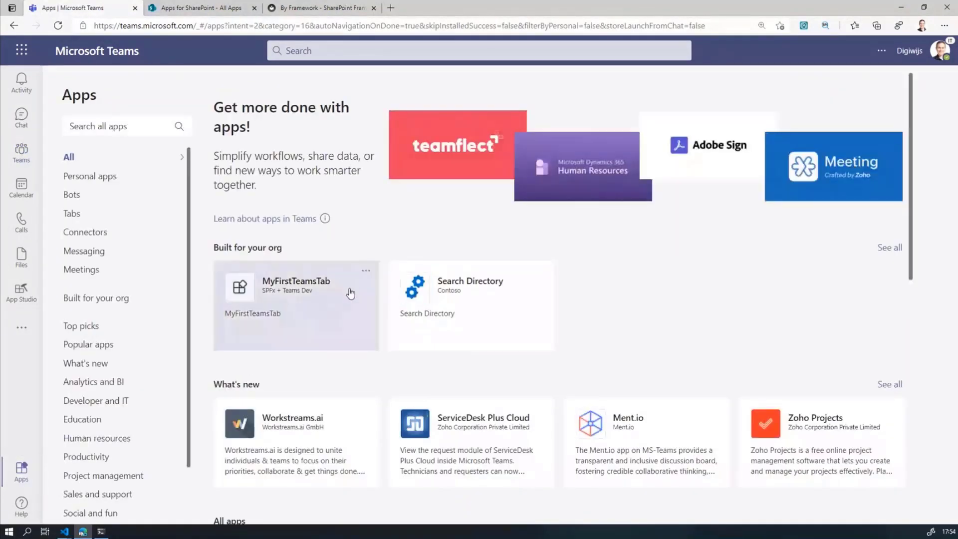
pyautogui.moveTo(311, 327)
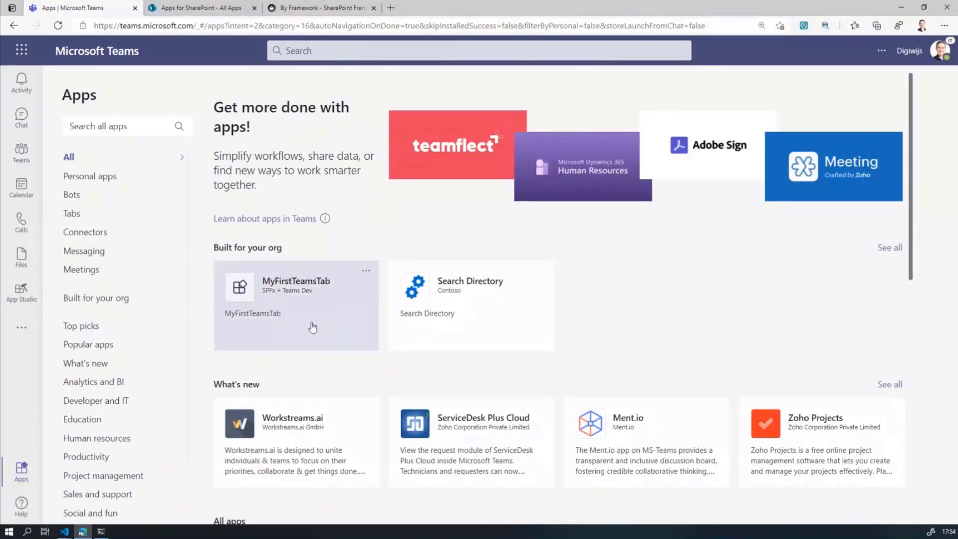
pyautogui.click(296, 306)
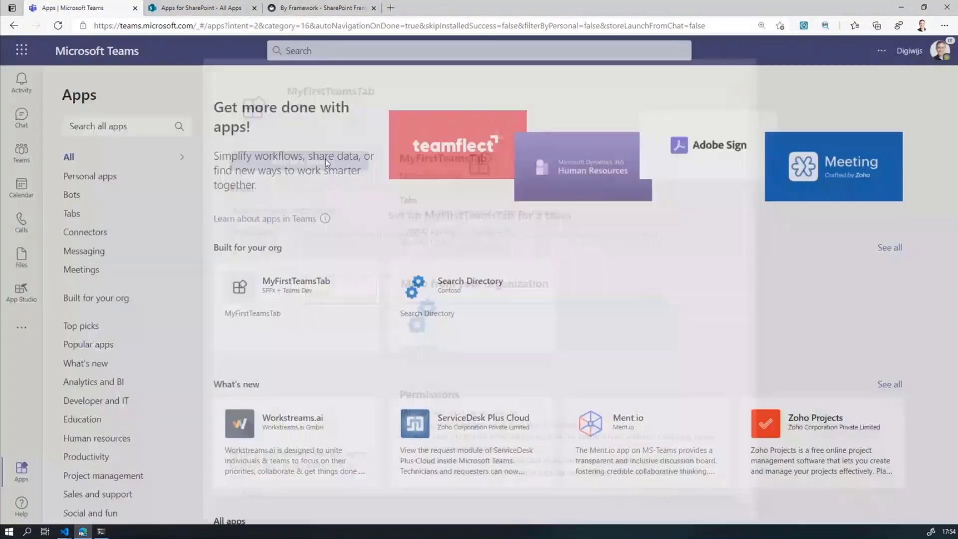
pyautogui.click(296, 287)
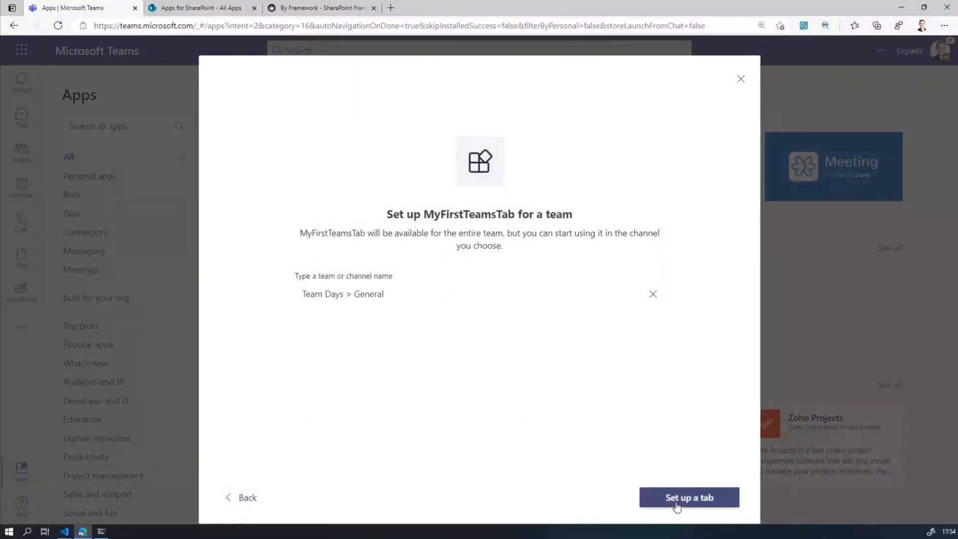
pyautogui.click(689, 497)
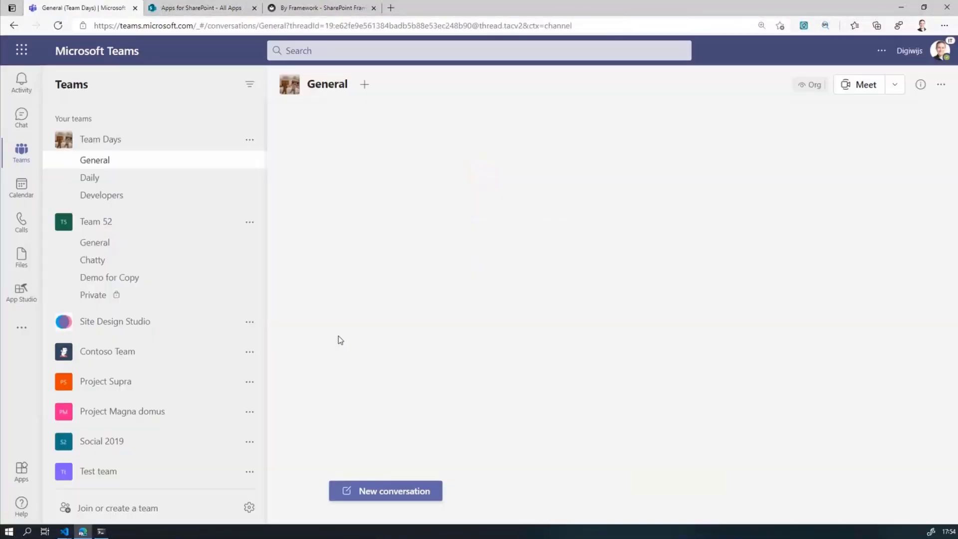
# Save the MyFirstTeamsTab tab configuration with channel posting left enabled
pyautogui.click(364, 84)
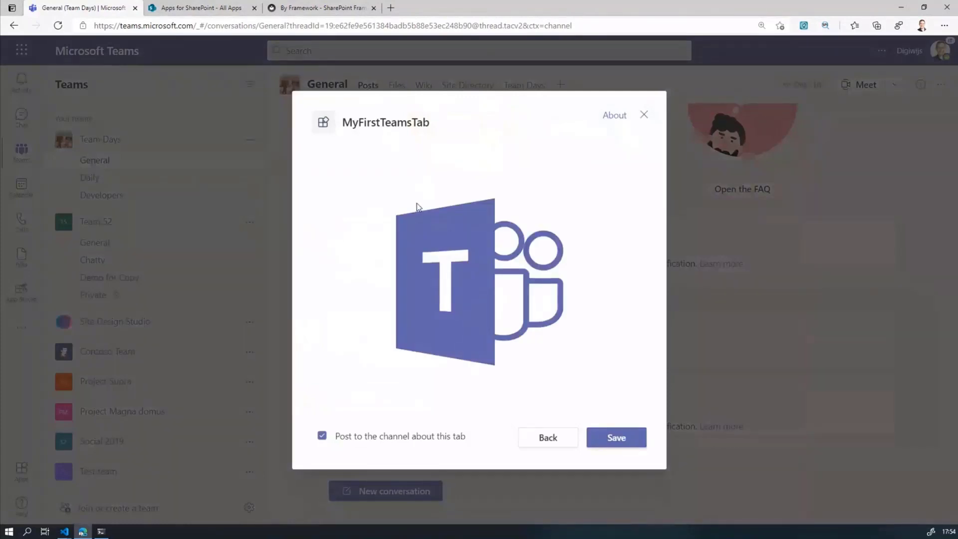
pyautogui.moveTo(460, 359)
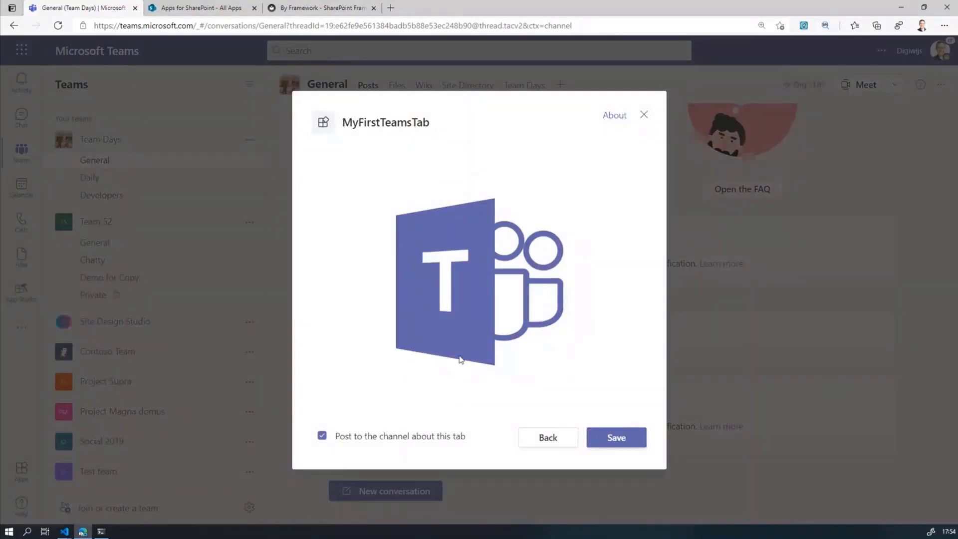
pyautogui.moveTo(604, 386)
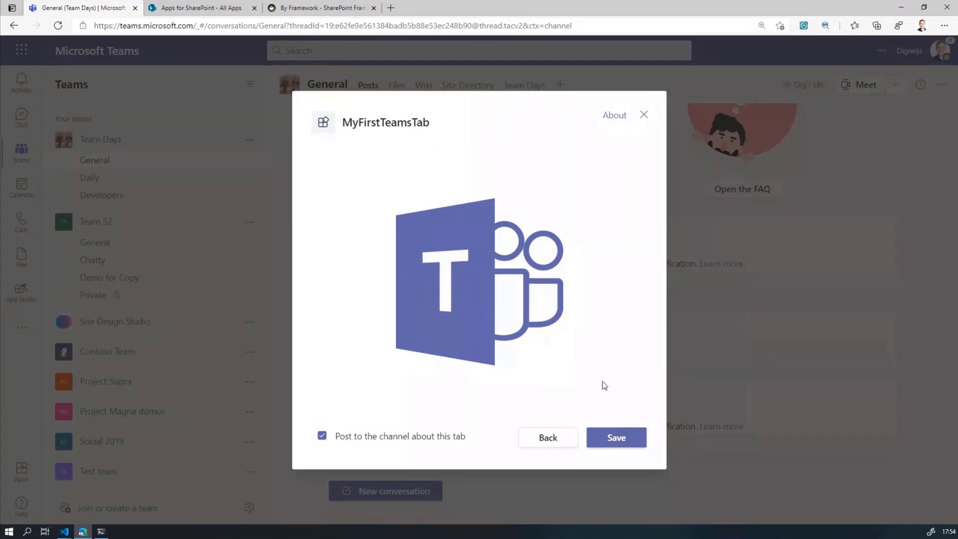
pyautogui.click(616, 437)
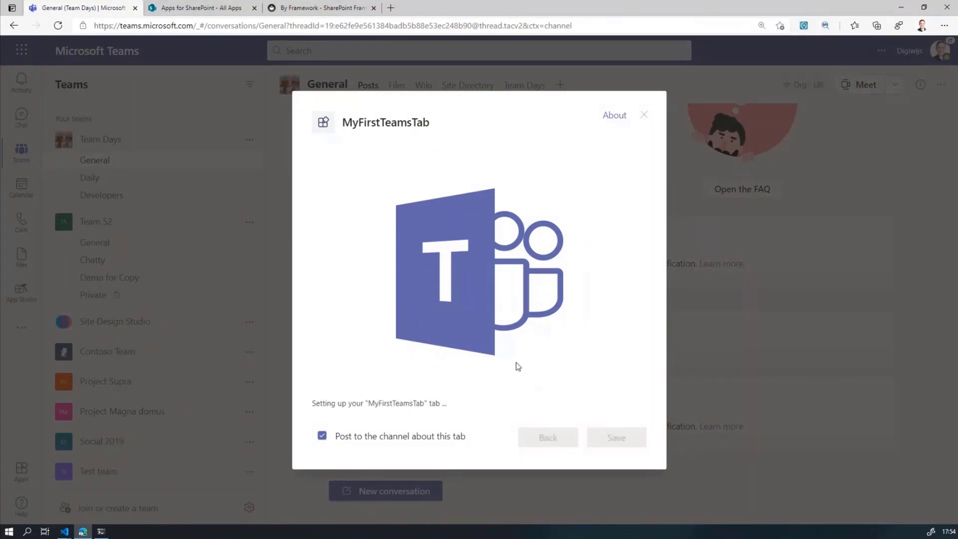
pyautogui.click(616, 437)
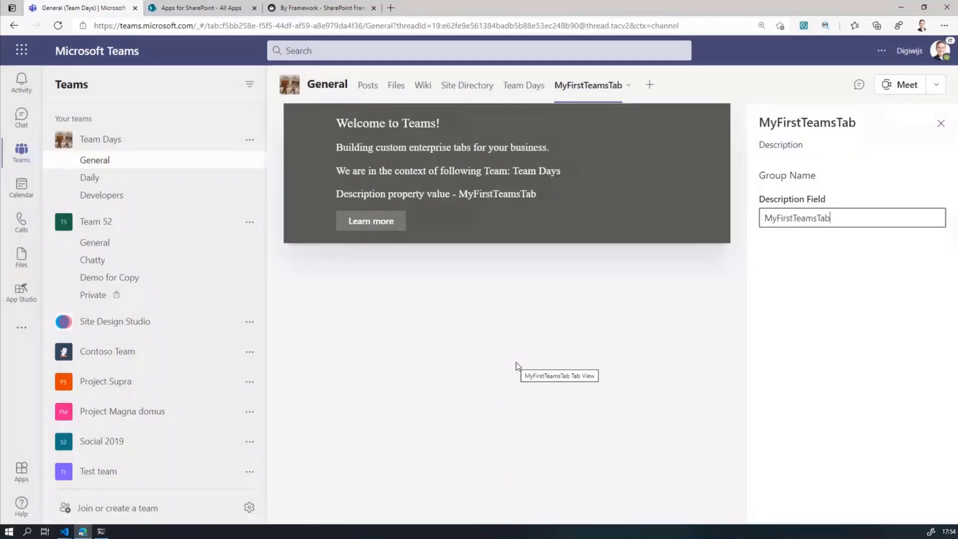
pyautogui.moveTo(513, 354)
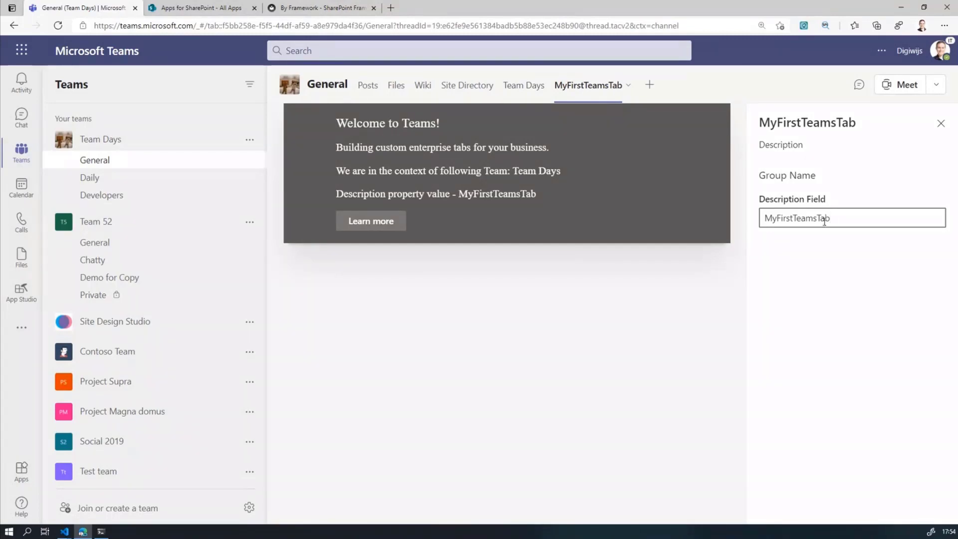
# Set the tab's Description Field to 'Demo World', then switch to Visual Studio Code
pyautogui.tripleClick(824, 217)
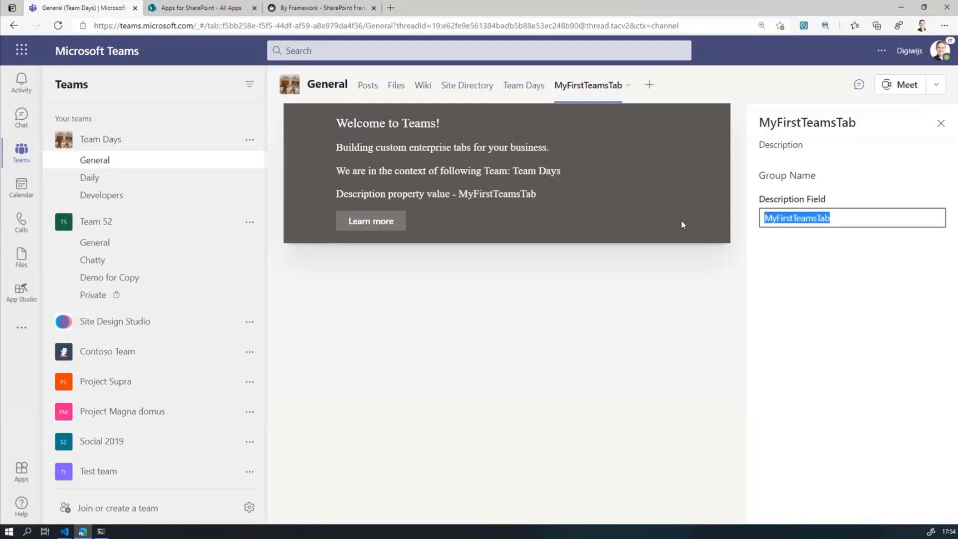
pyautogui.write('Demo')
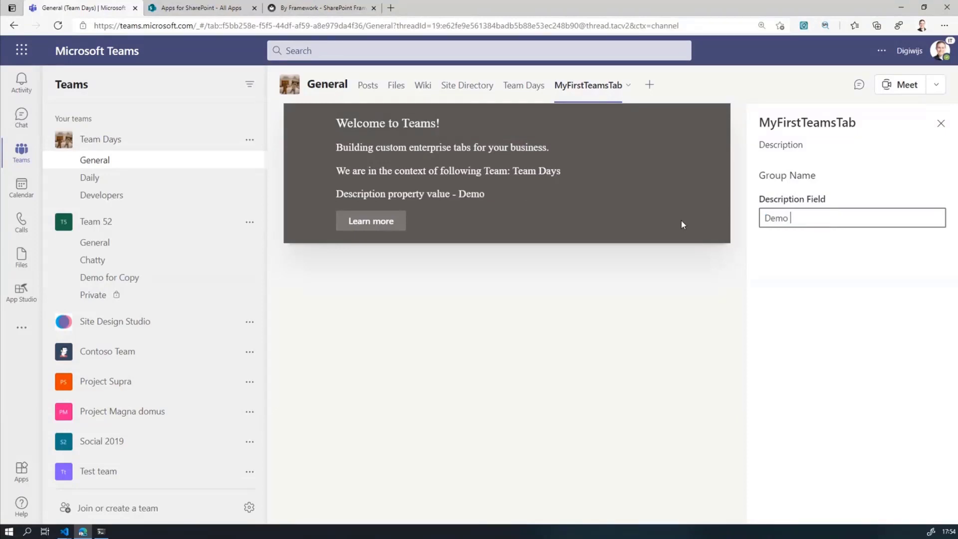
pyautogui.write('Worl')
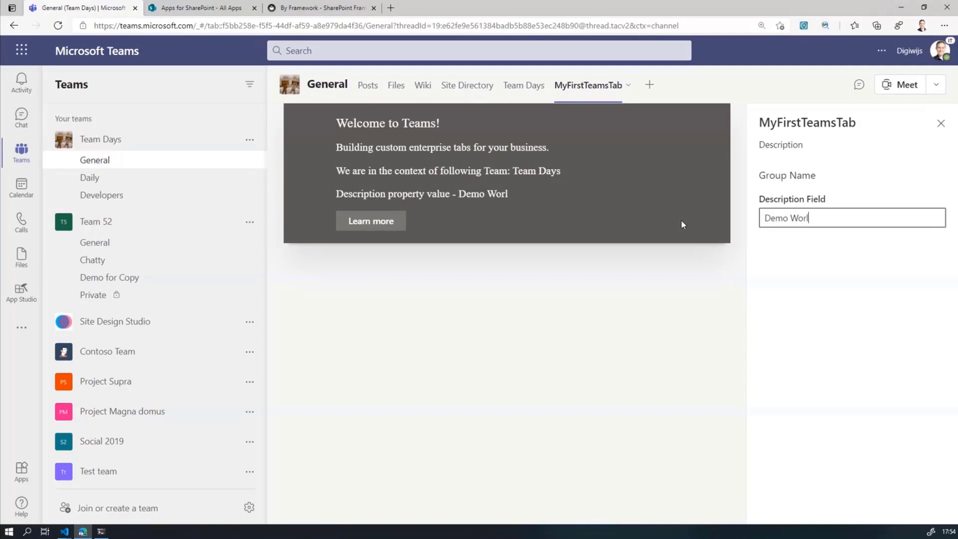
pyautogui.write('d')
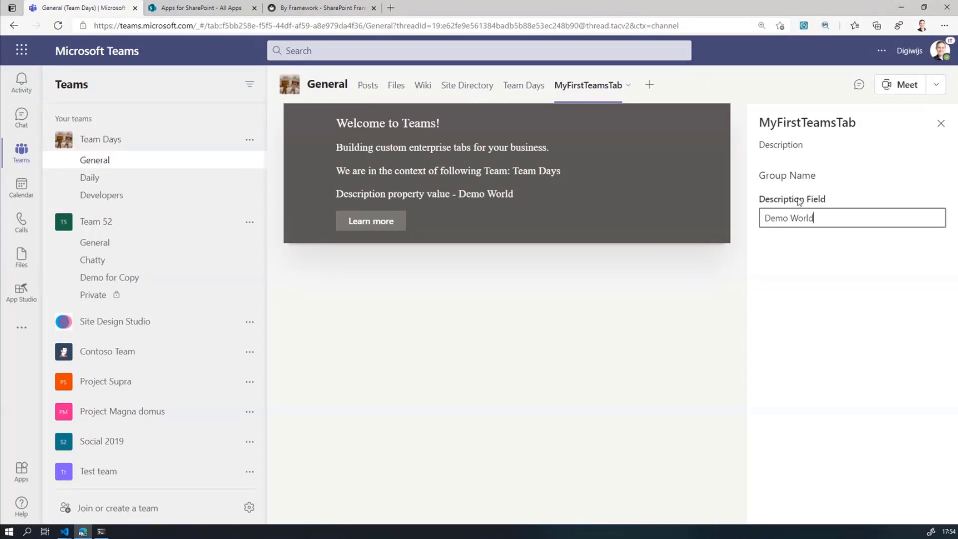
pyautogui.moveTo(539, 160)
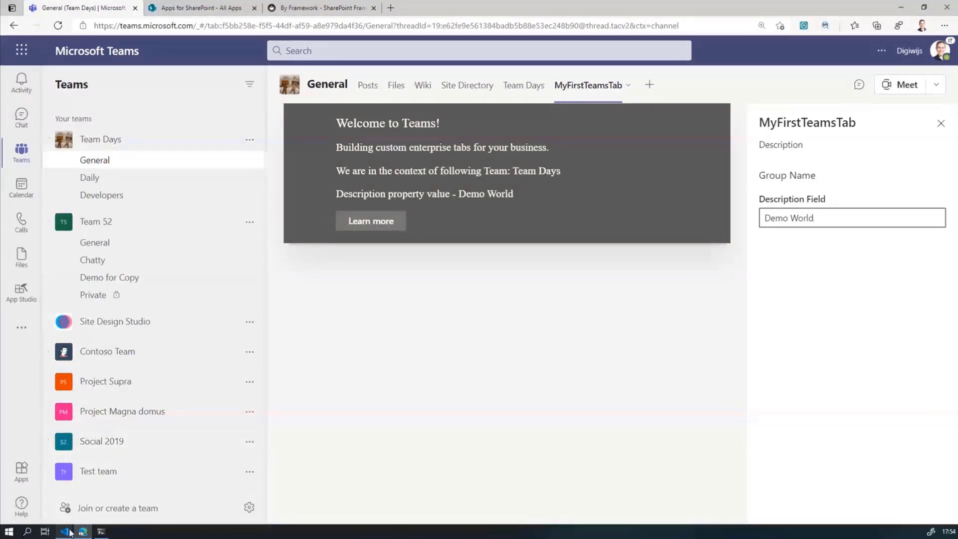
pyautogui.moveTo(64, 531)
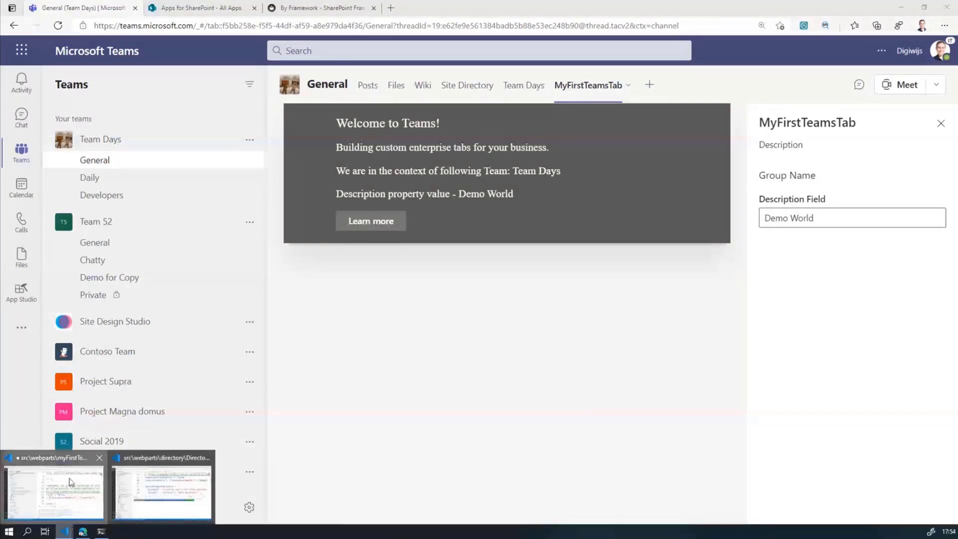
pyautogui.click(53, 487)
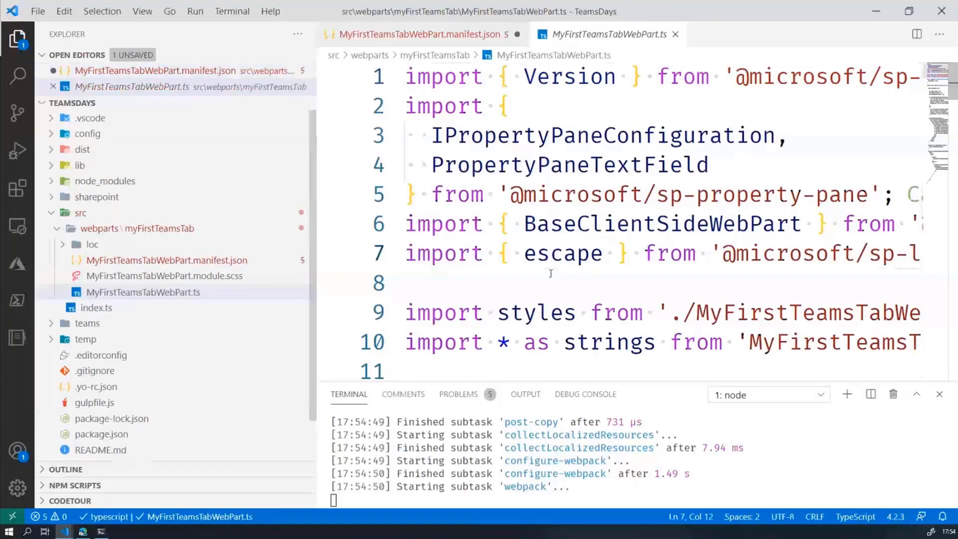
# Locate the 'Welcome to Teams' heading in render(), then switch to the PnP samples site
pyautogui.scroll(-3)
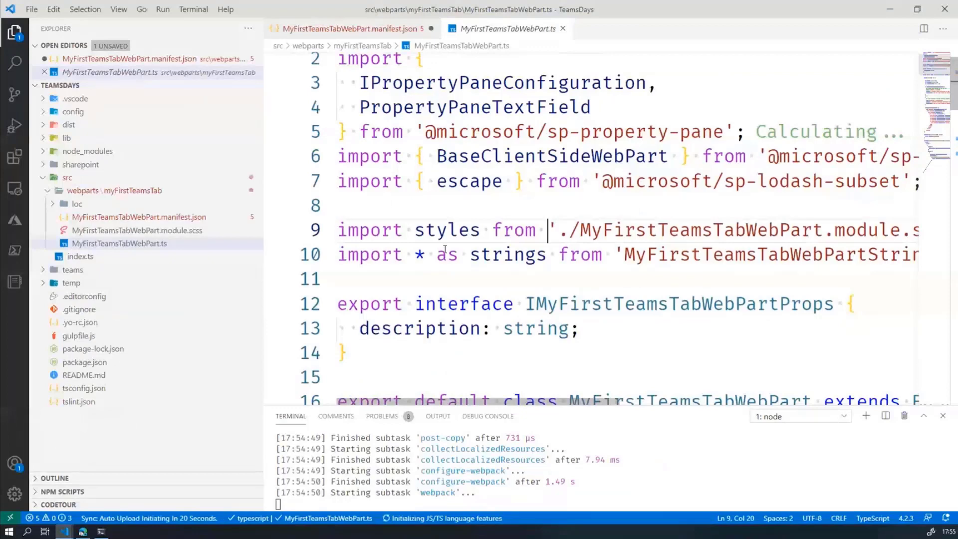
pyautogui.scroll(-3)
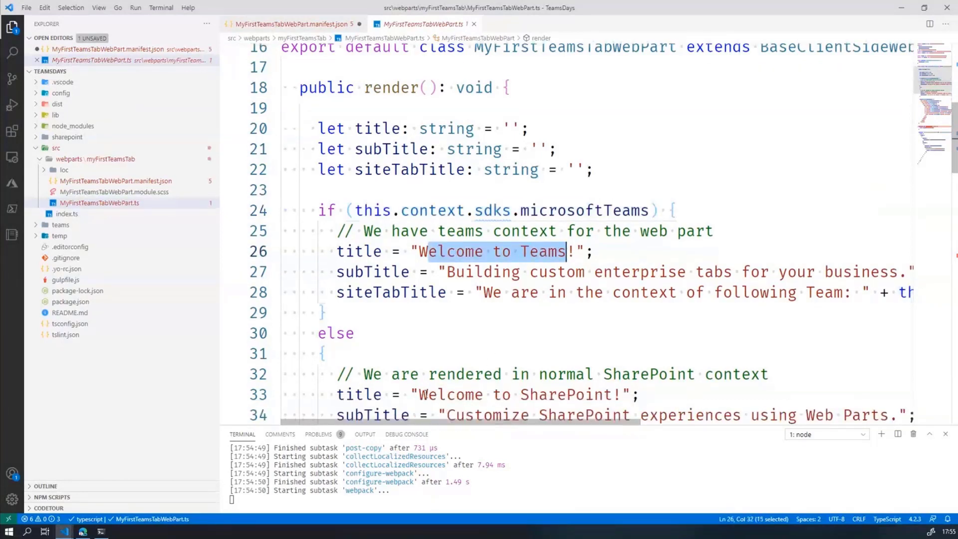
pyautogui.doubleClick(504, 392)
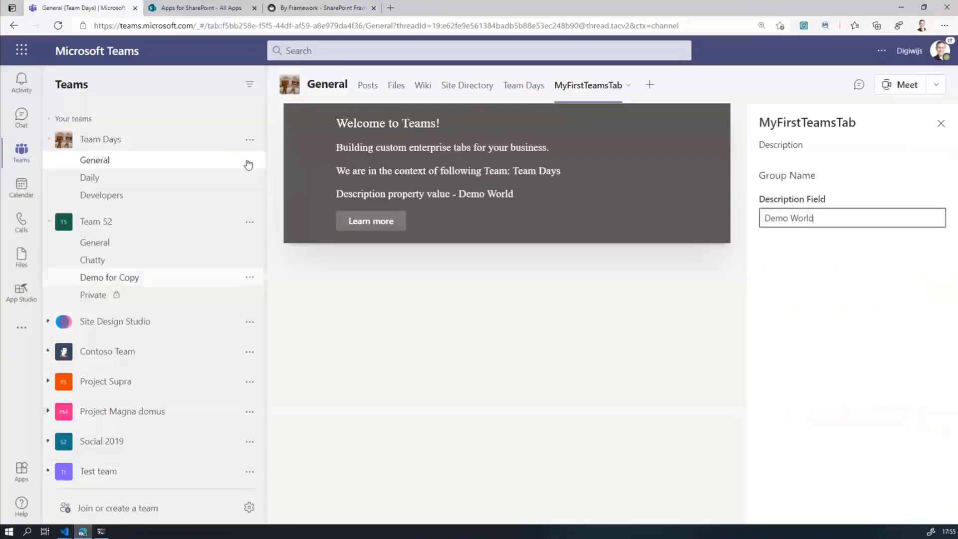
pyautogui.click(320, 8)
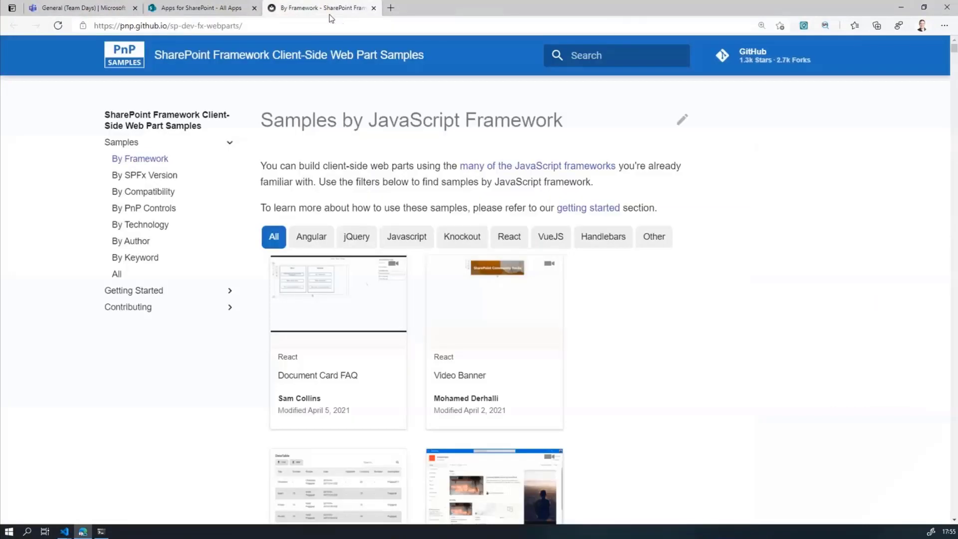
pyautogui.moveTo(325, 178)
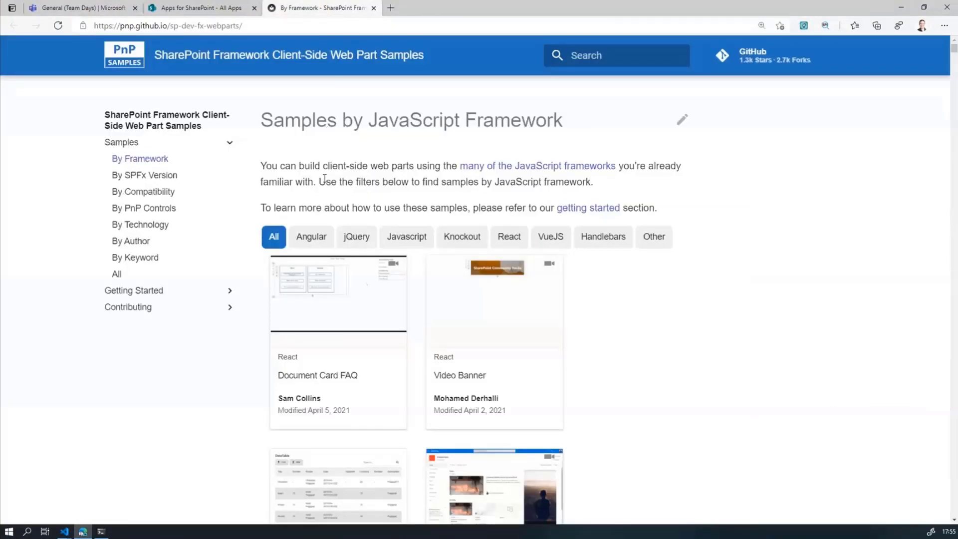
pyautogui.moveTo(318, 72)
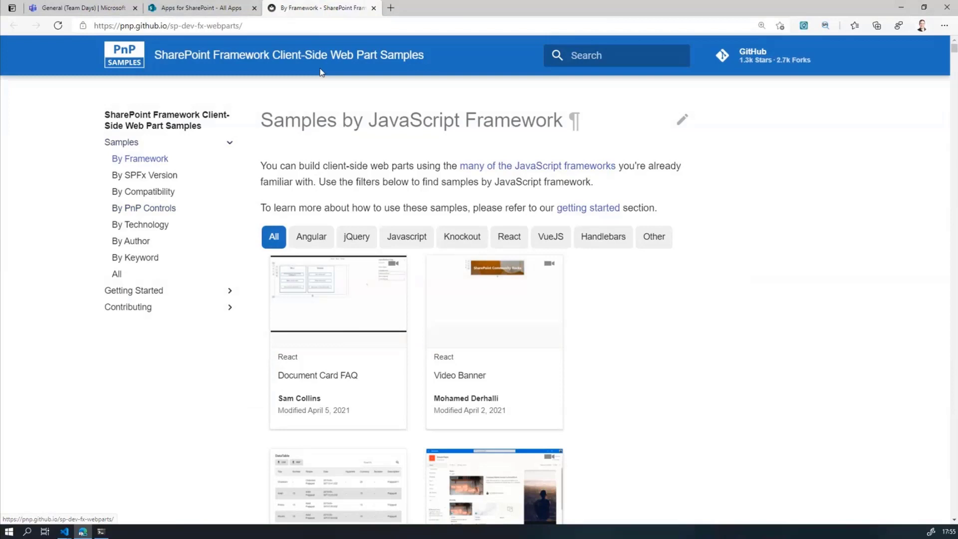
pyautogui.moveTo(376, 111)
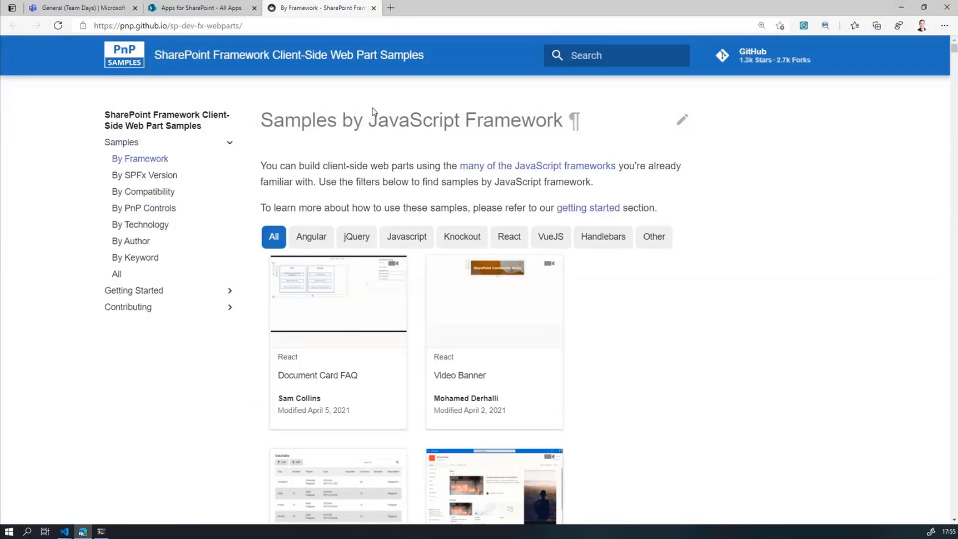
pyautogui.moveTo(154, 107)
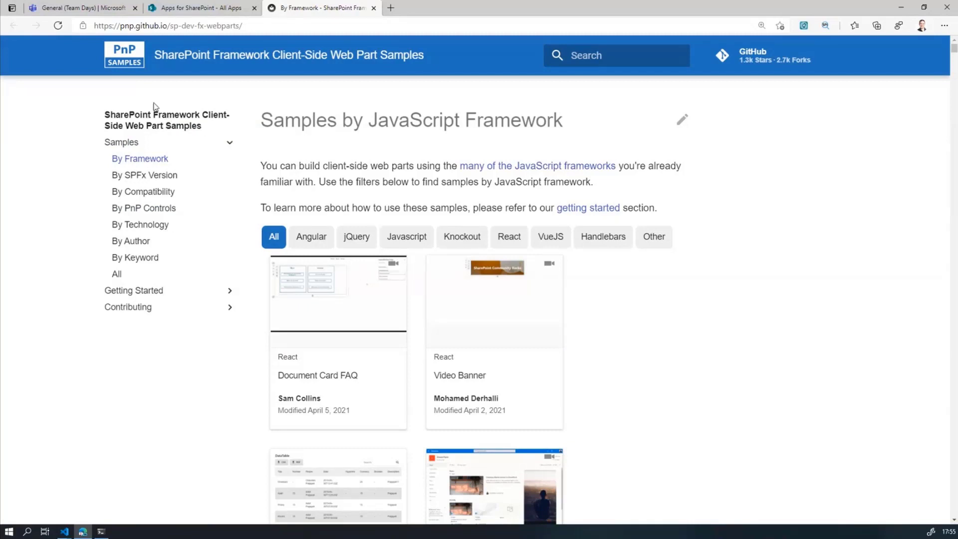
# Browse samples by SPFx version, search 'directory', then return to the react-directory project
pyautogui.click(145, 175)
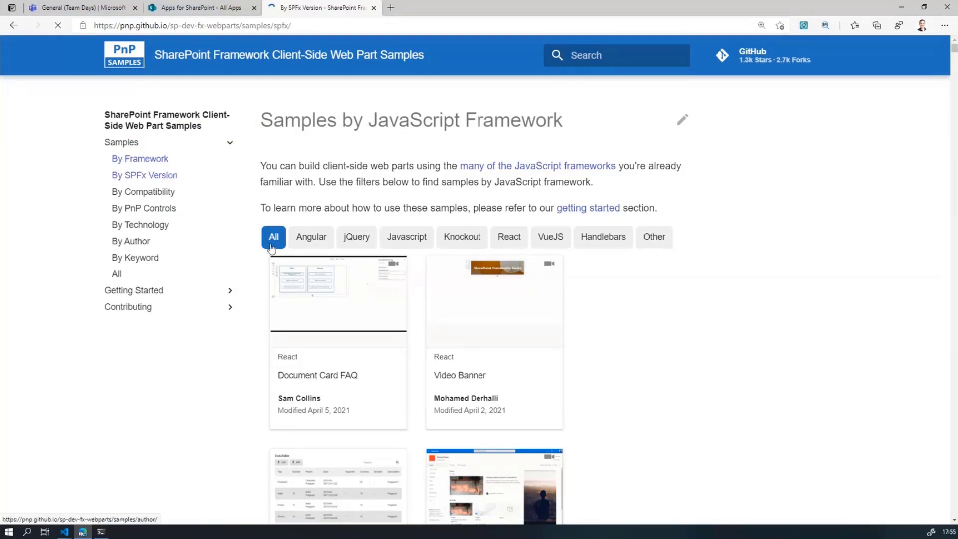
pyautogui.scroll(-3)
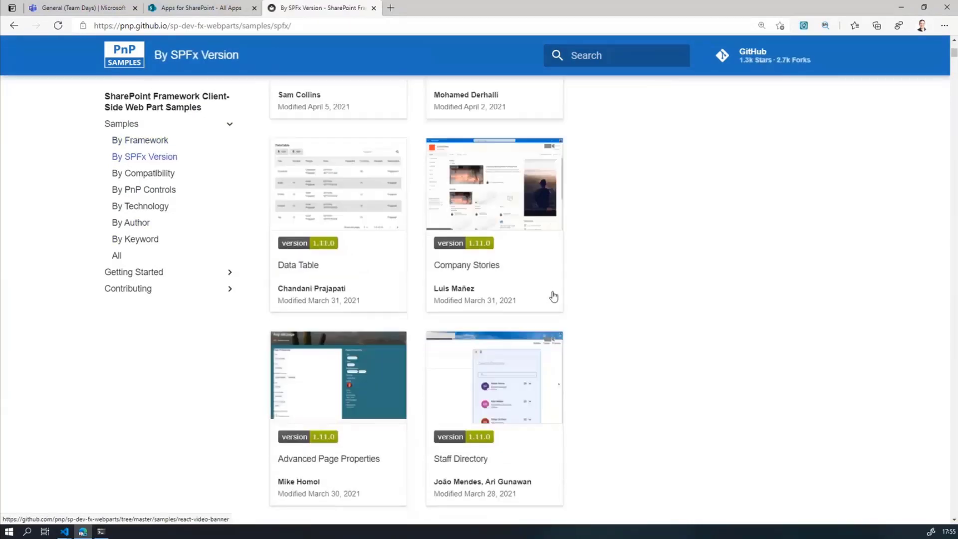
pyautogui.scroll(-3)
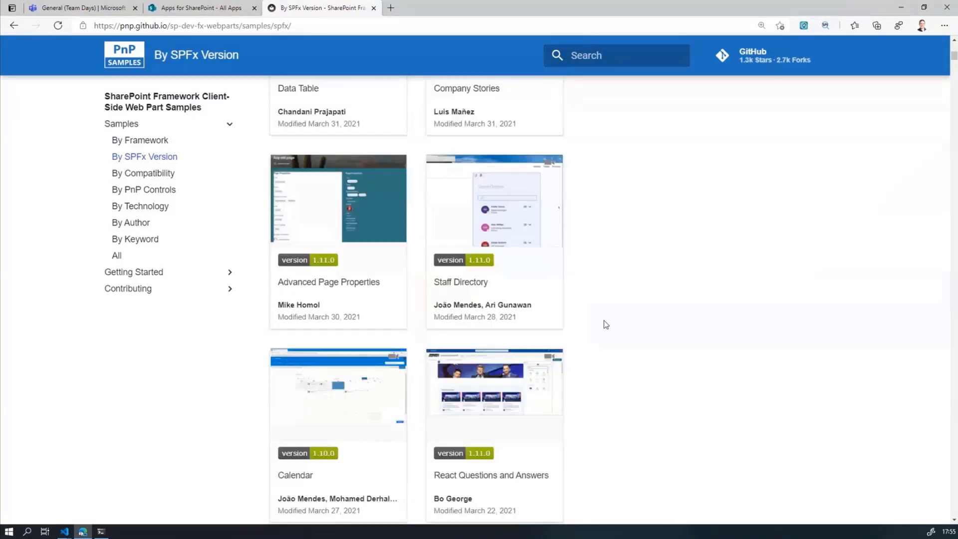
pyautogui.scroll(-3)
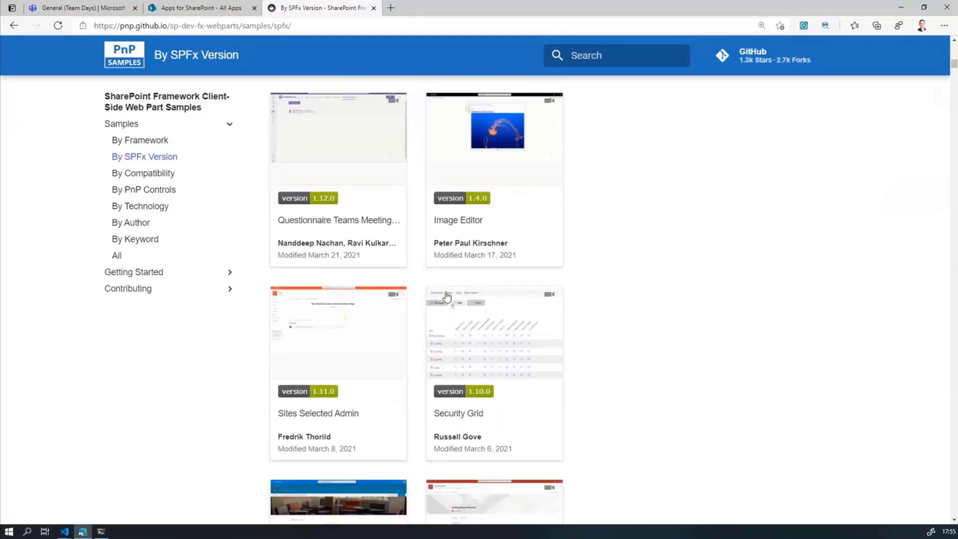
pyautogui.scroll(-3)
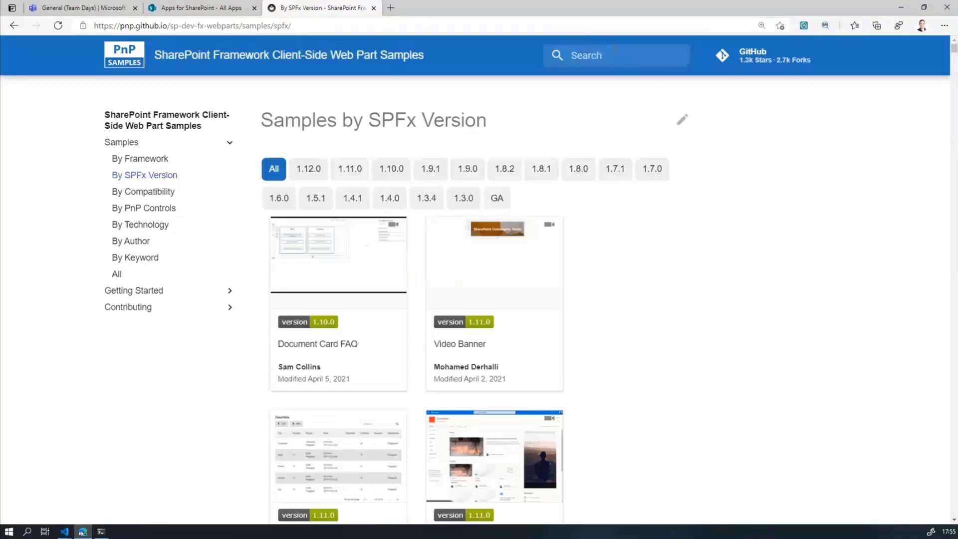
pyautogui.write('directory')
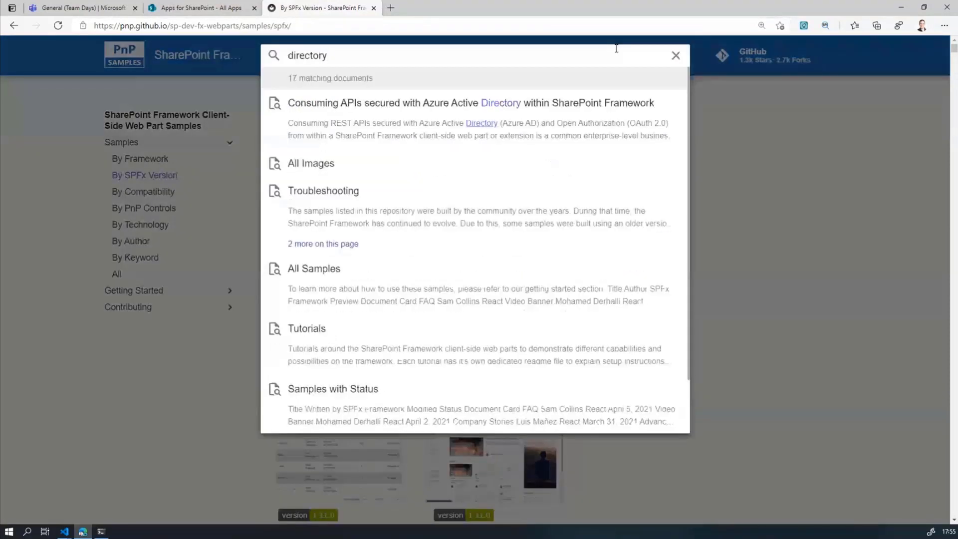
pyautogui.click(675, 55)
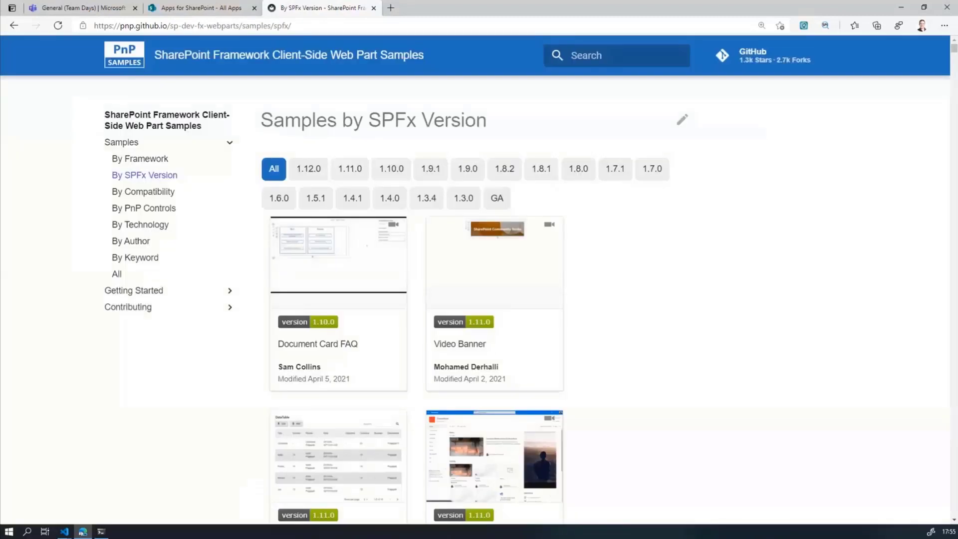
pyautogui.moveTo(65, 531)
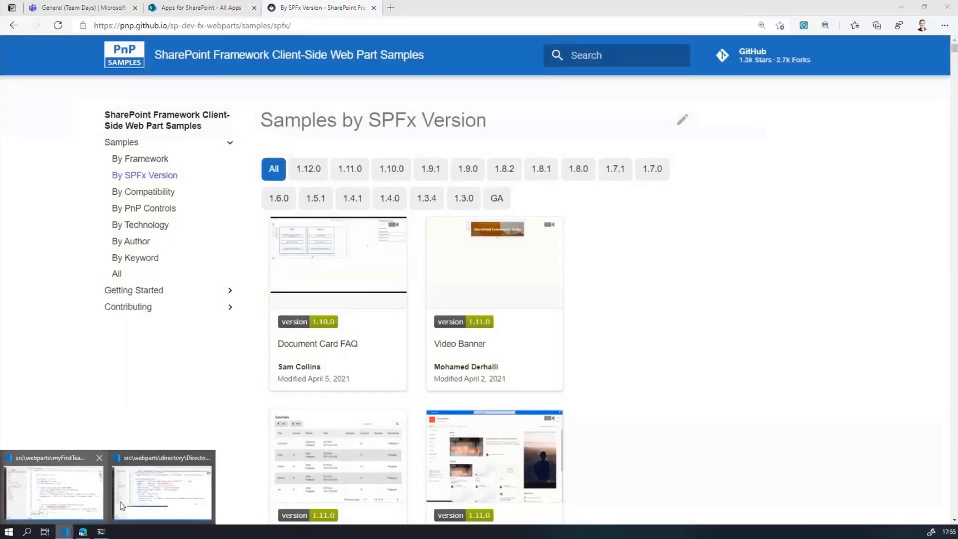
pyautogui.click(162, 486)
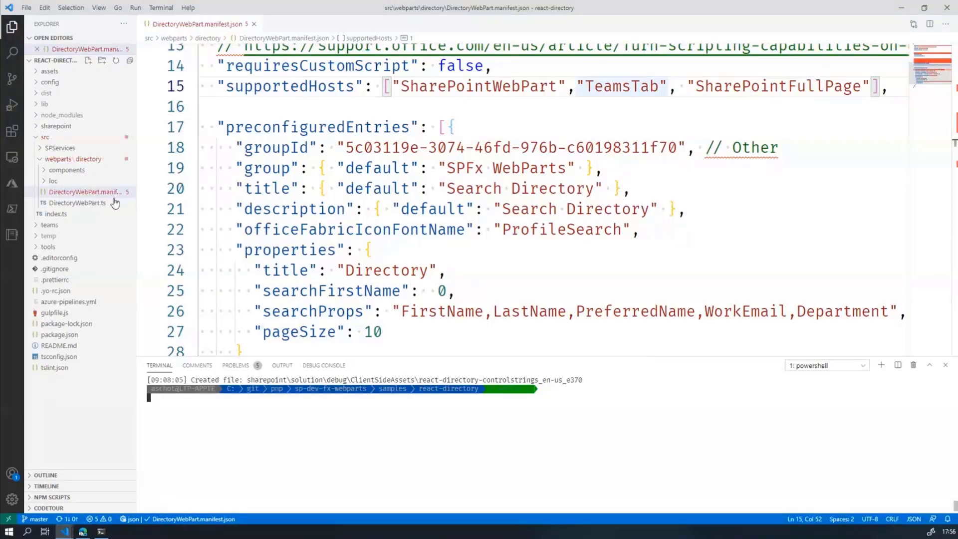
pyautogui.moveTo(86, 192)
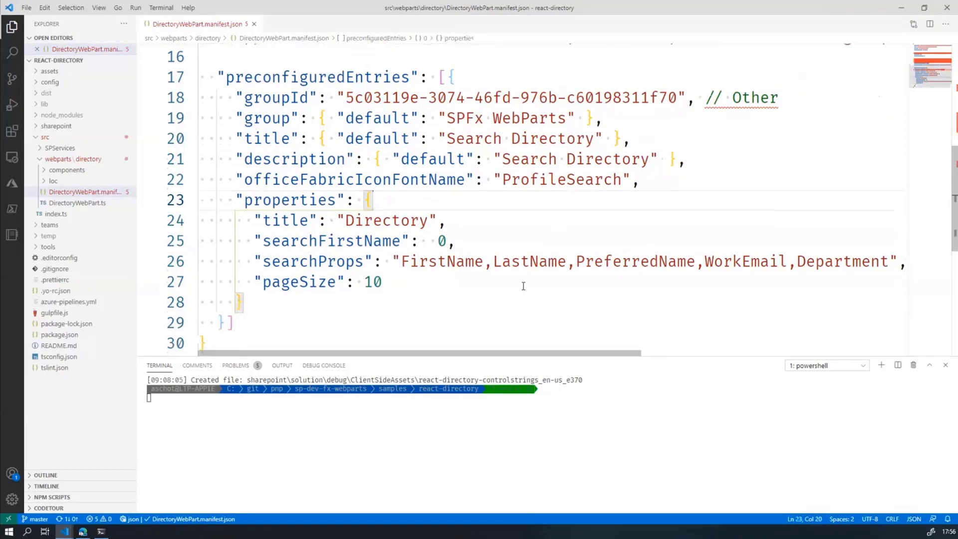
# Add "TeamsPersonalApp" to supportedHosts after "TeamsTab", then type gulp bundle --ship in the terminal
pyautogui.scroll(3)
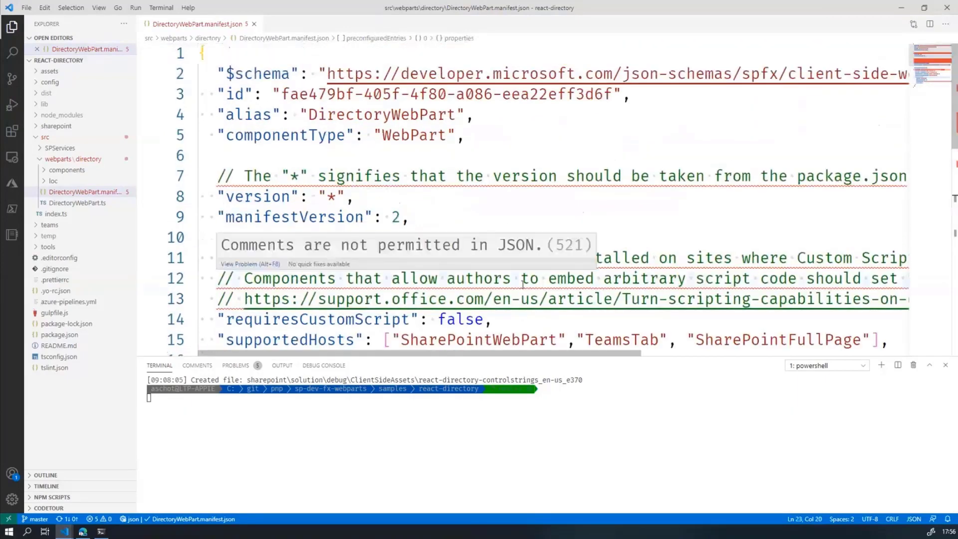
pyautogui.scroll(-3)
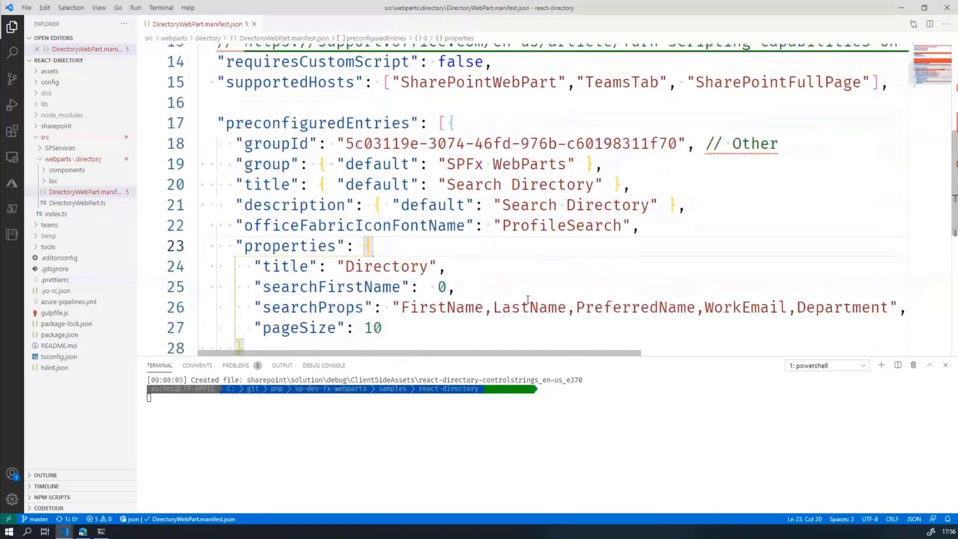
pyautogui.scroll(3)
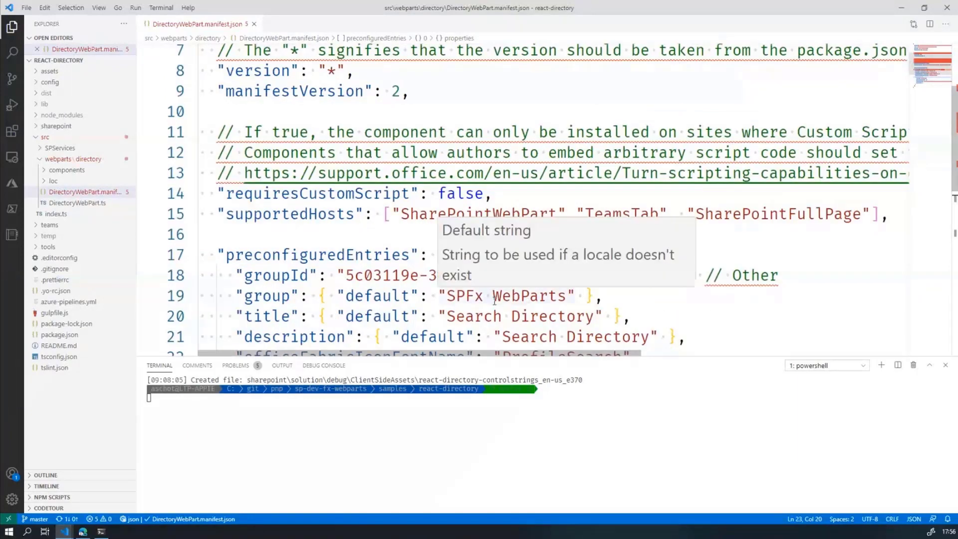
pyautogui.scroll(-3)
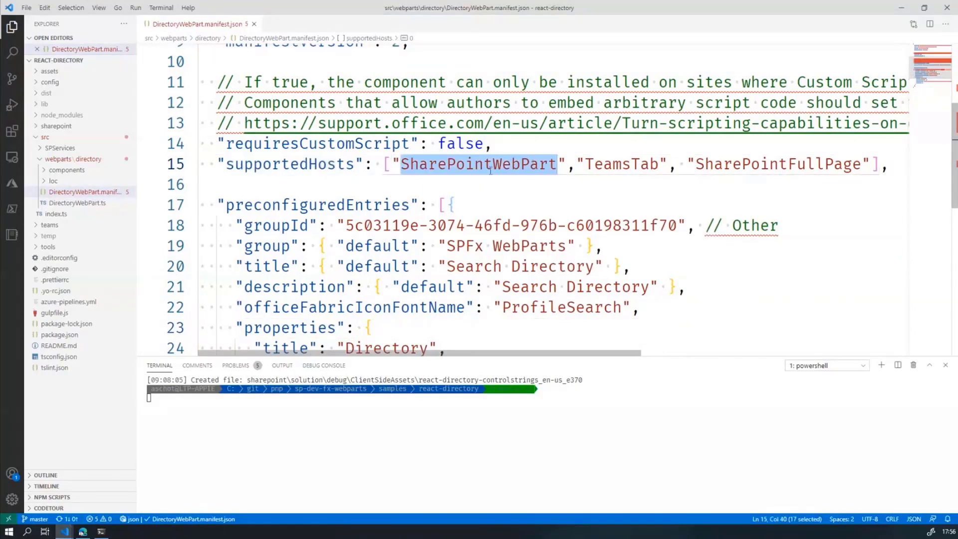
pyautogui.doubleClick(776, 163)
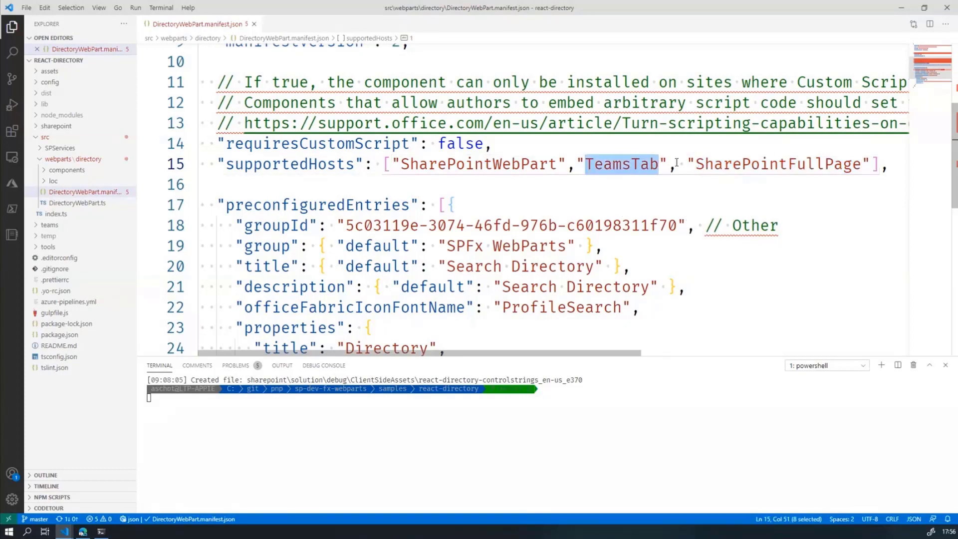
pyautogui.write('",')
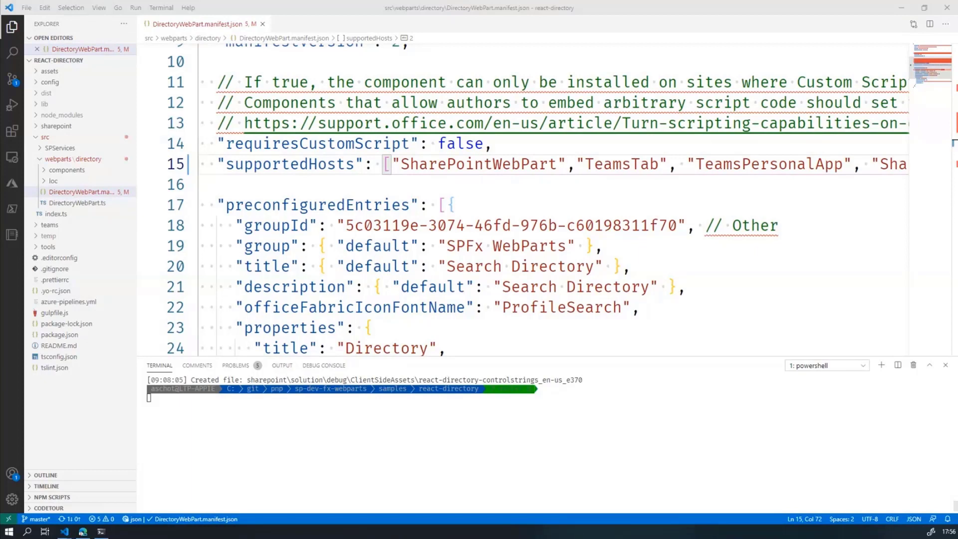
pyautogui.write('gulp bundle --ship')
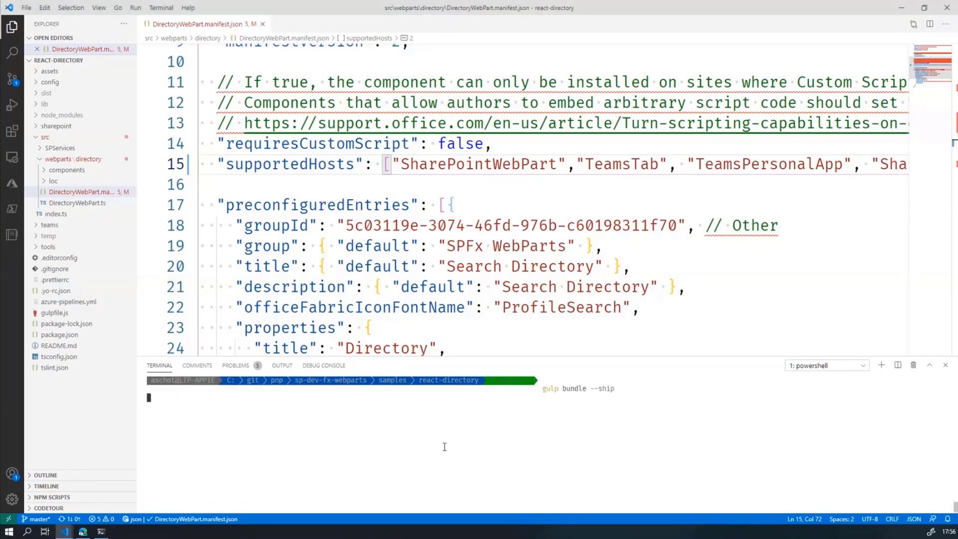
# Focus the integrated terminal so gulp bundle --ship runs there
pyautogui.click(826, 364)
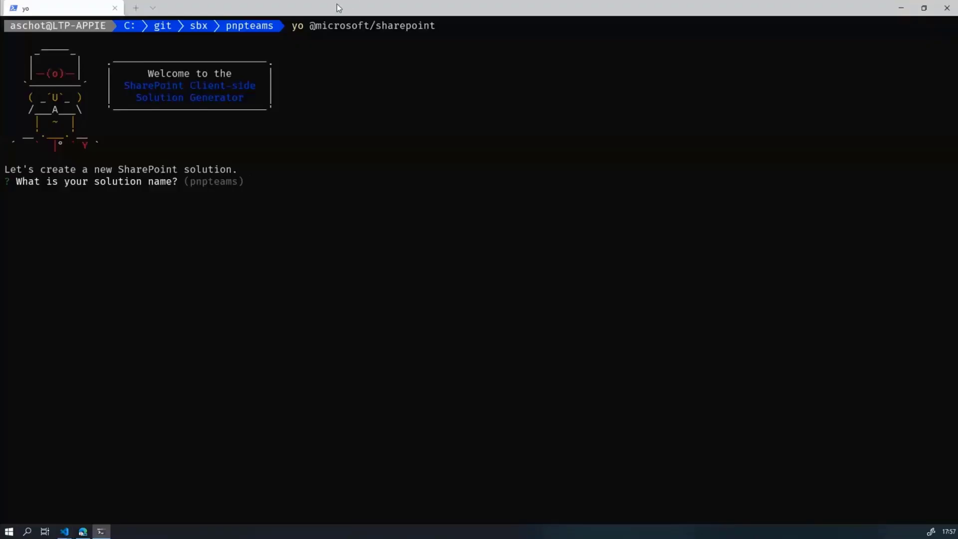
# Clear Windows Terminal with cls, then return to the directory web part project
pyautogui.write('cls')
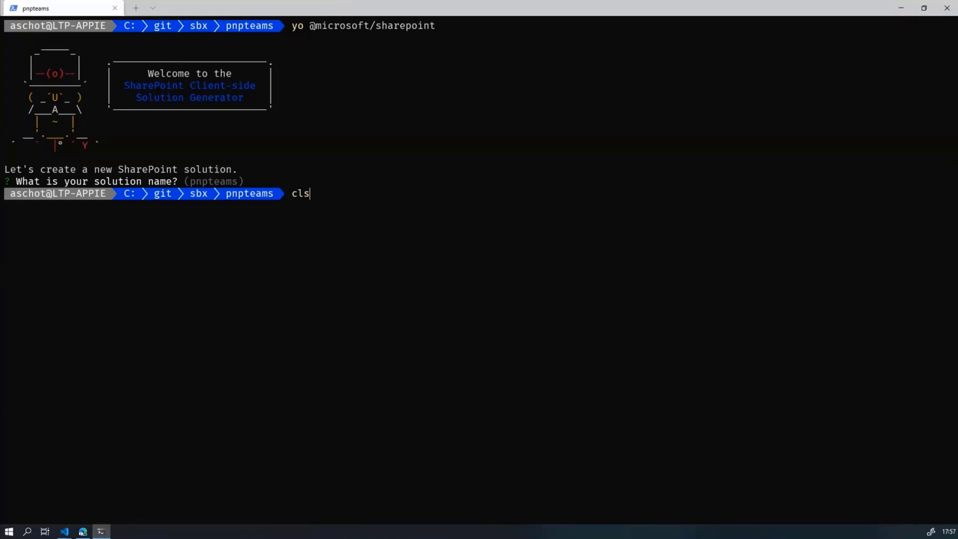
pyautogui.press('Return')
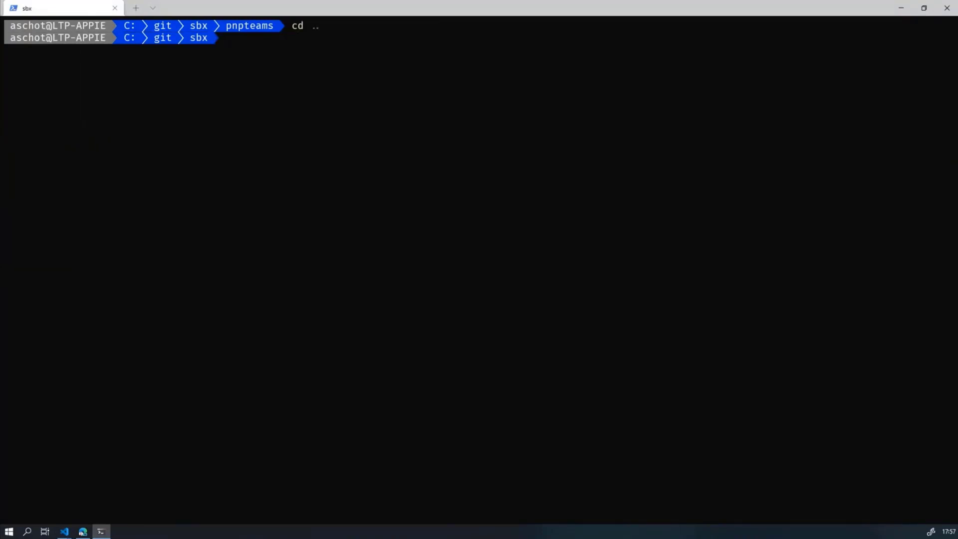
pyautogui.moveTo(109, 531)
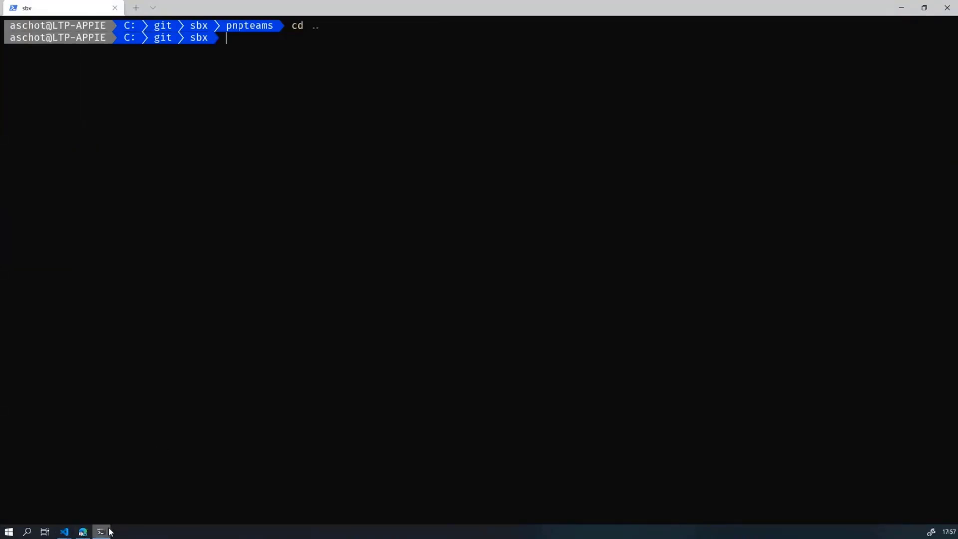
pyautogui.click(63, 531)
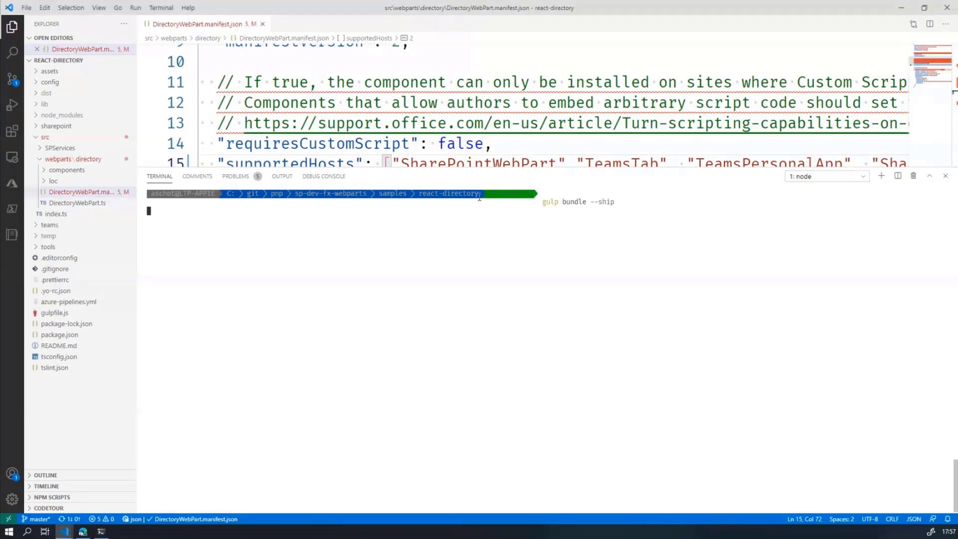
pyautogui.moveTo(319, 453)
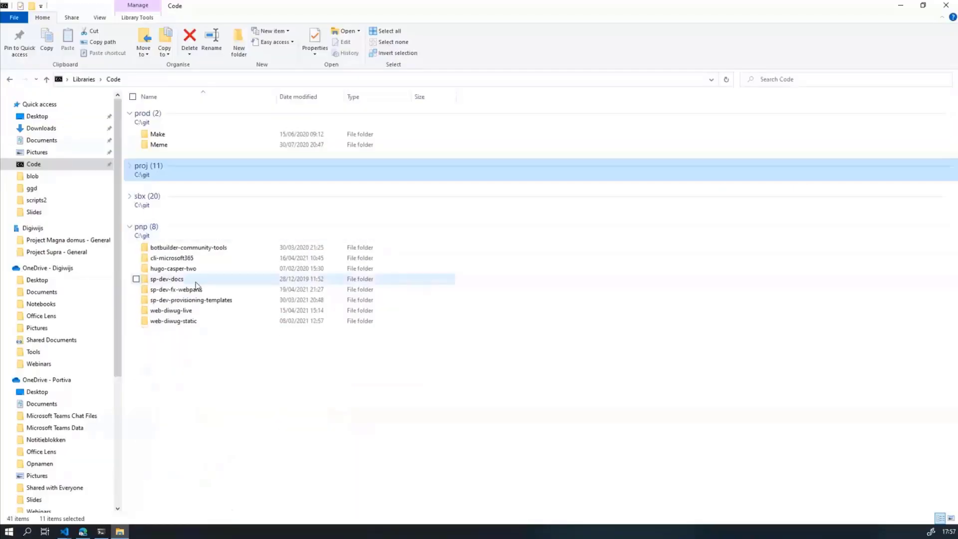
pyautogui.moveTo(198, 288)
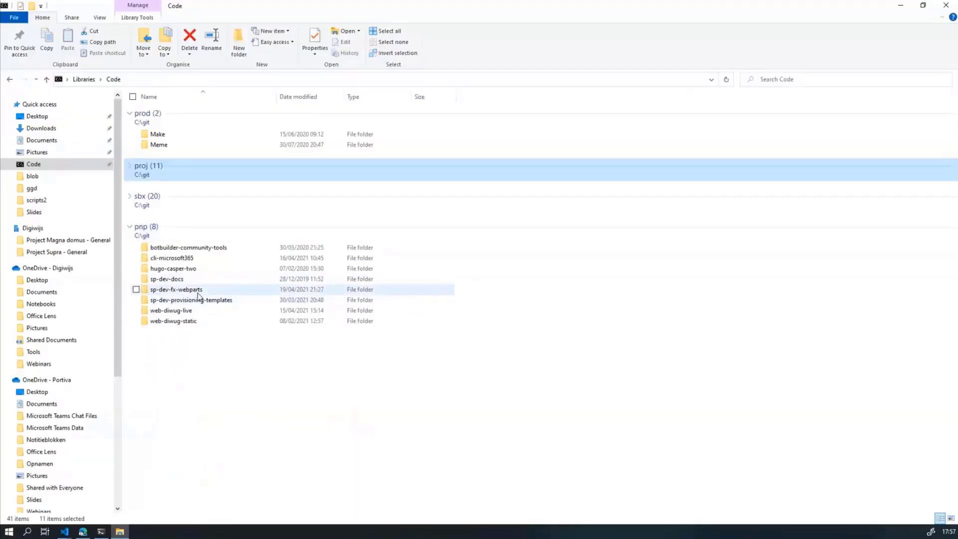
# Drill through sp-dev-fx-webparts, samples, react-directory and sharepoint into the solution folder
pyautogui.doubleClick(176, 289)
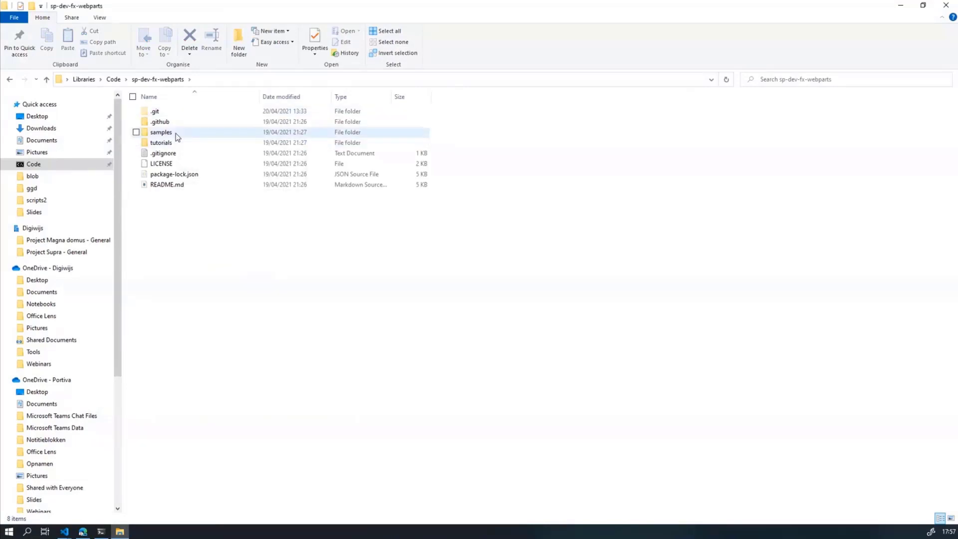
pyautogui.doubleClick(161, 132)
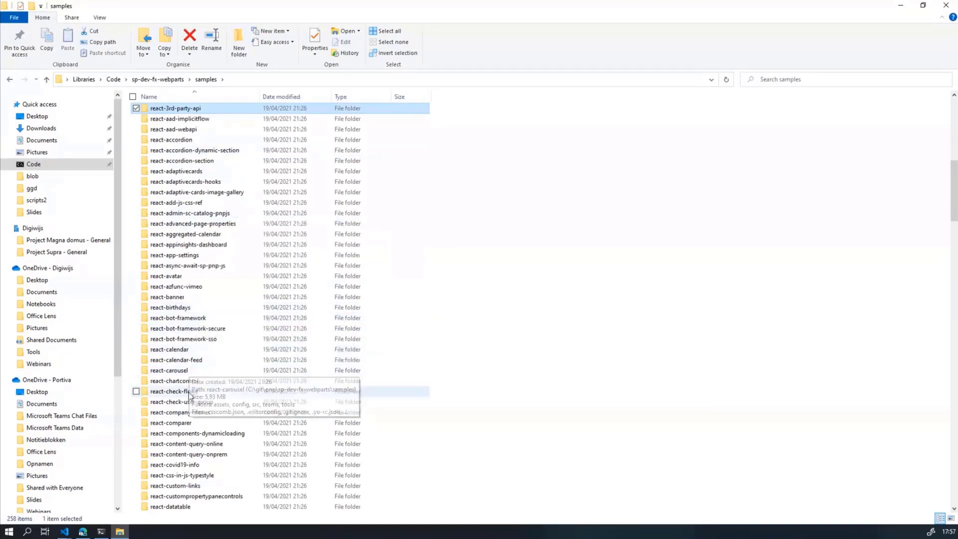
pyautogui.scroll(-3)
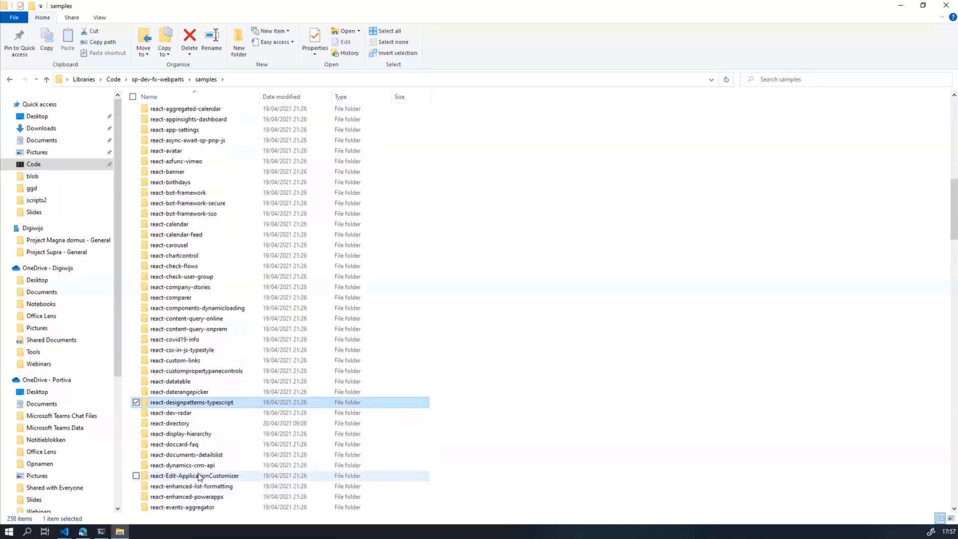
pyautogui.scroll(-3)
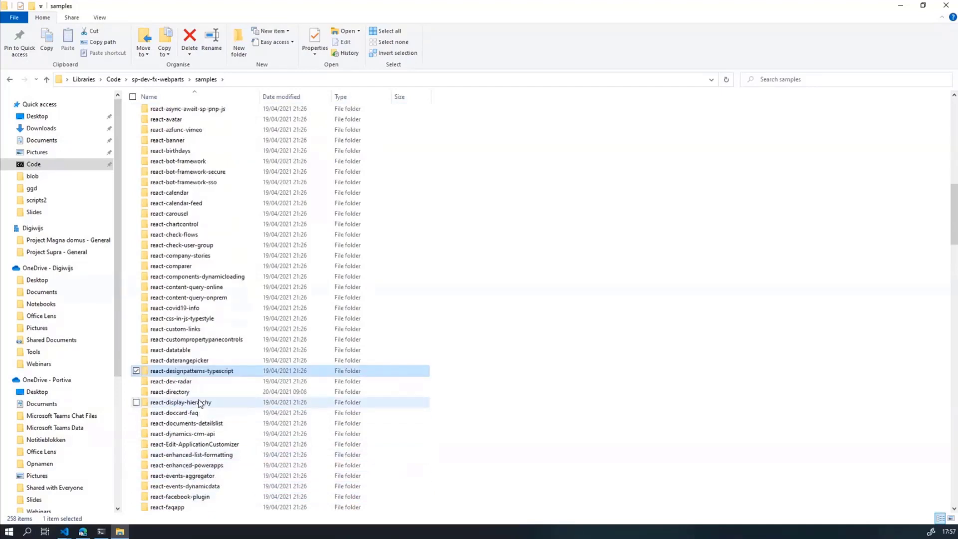
pyautogui.doubleClick(169, 391)
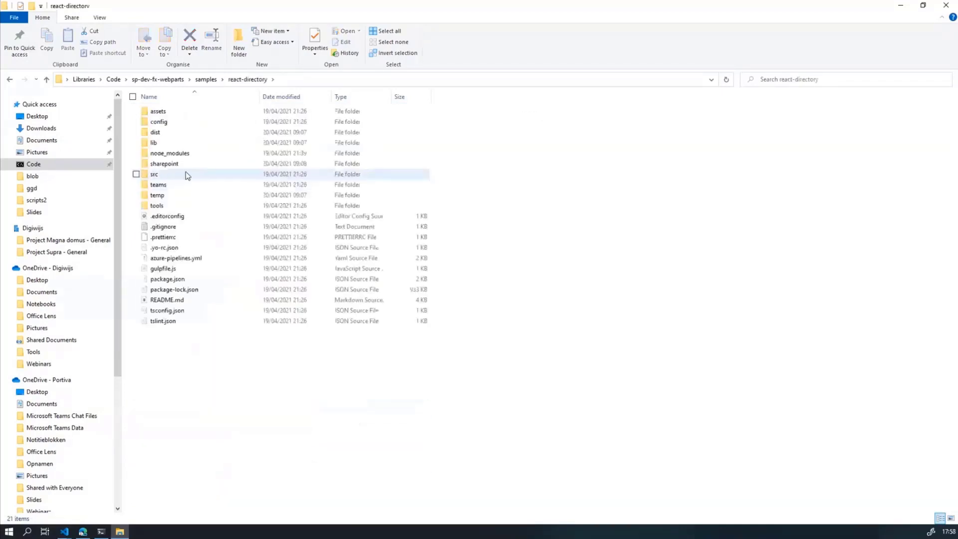
pyautogui.doubleClick(164, 163)
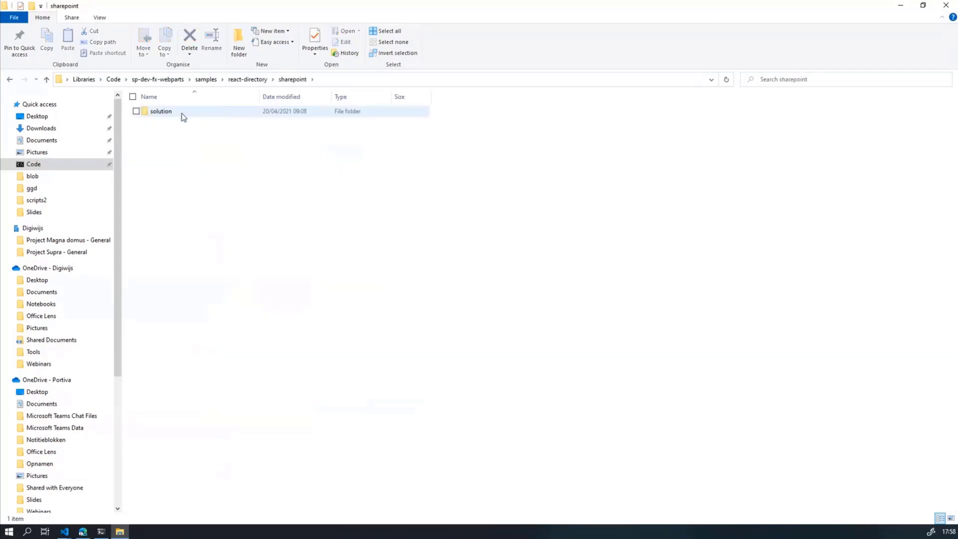
pyautogui.doubleClick(161, 111)
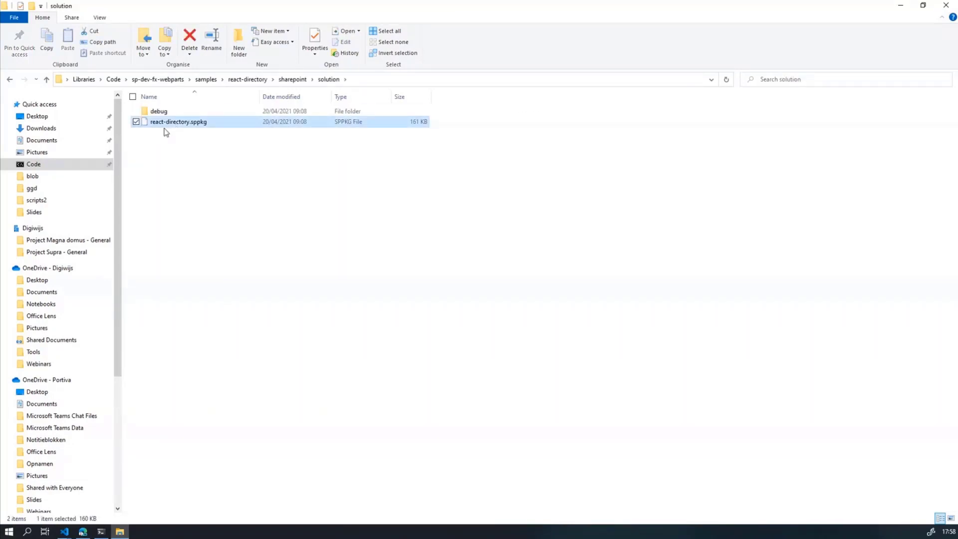
pyautogui.moveTo(134, 313)
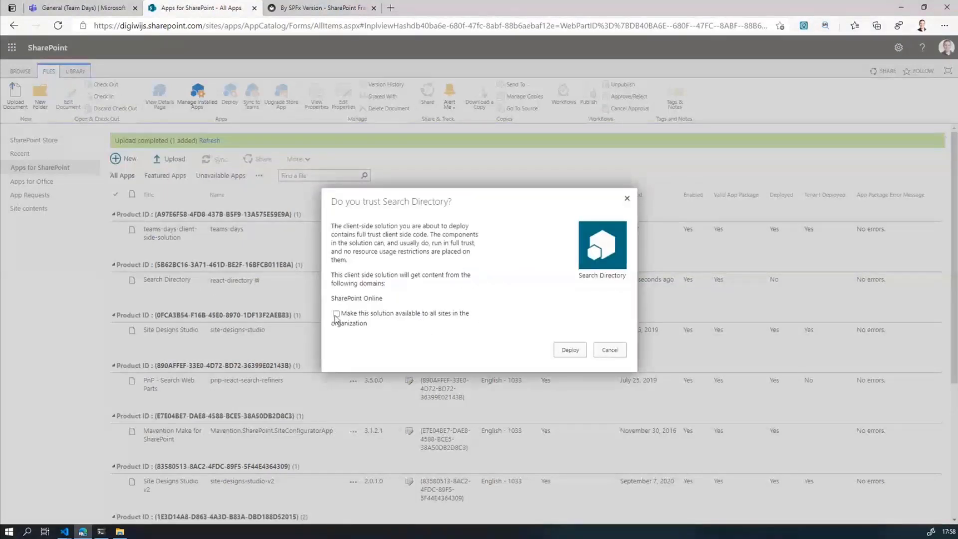
# Deploy the Search Directory package to all sites and sync it to Teams
pyautogui.click(336, 314)
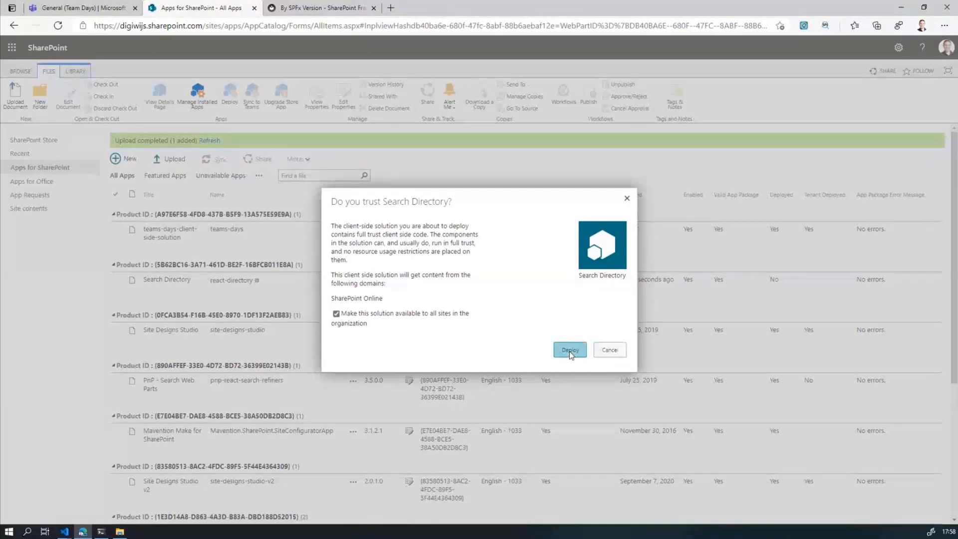
pyautogui.click(569, 349)
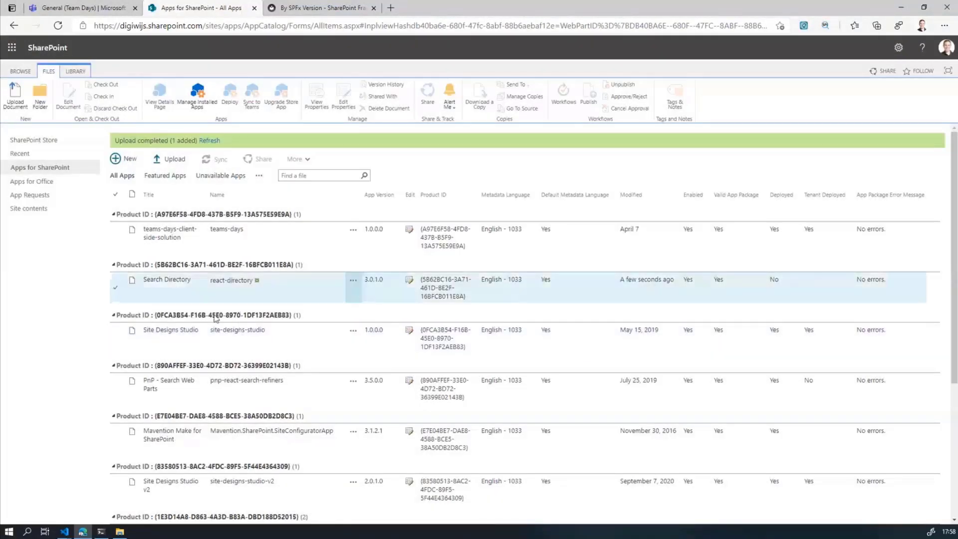
pyautogui.click(209, 141)
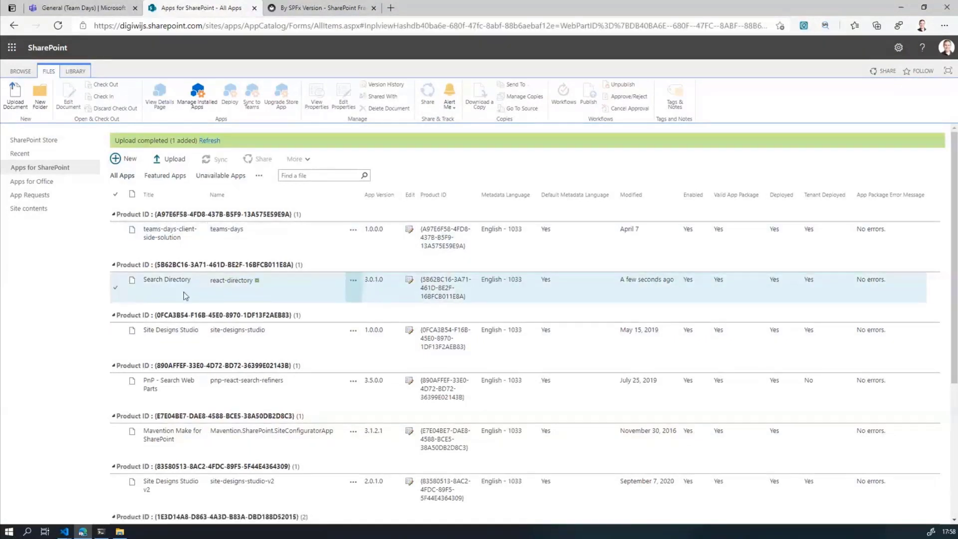
pyautogui.moveTo(251, 95)
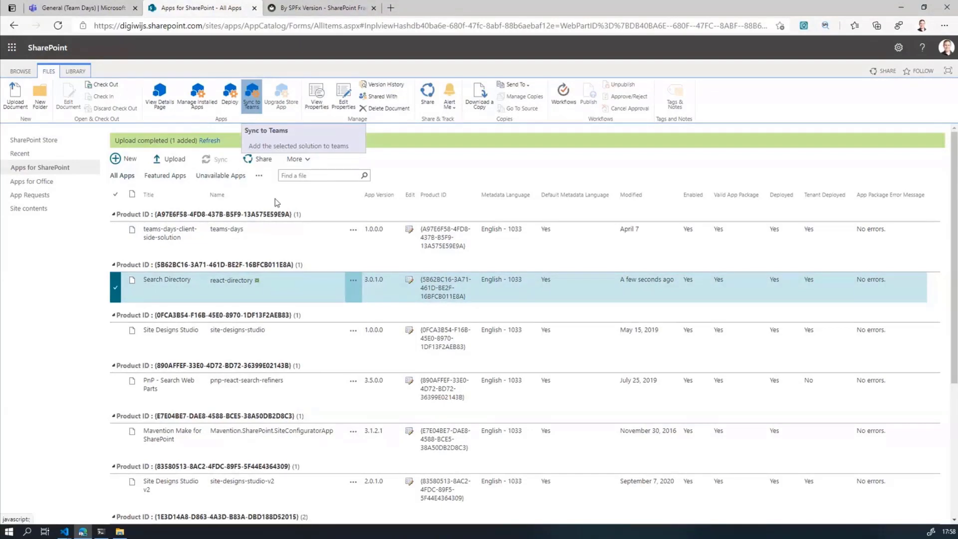
pyautogui.moveTo(267, 142)
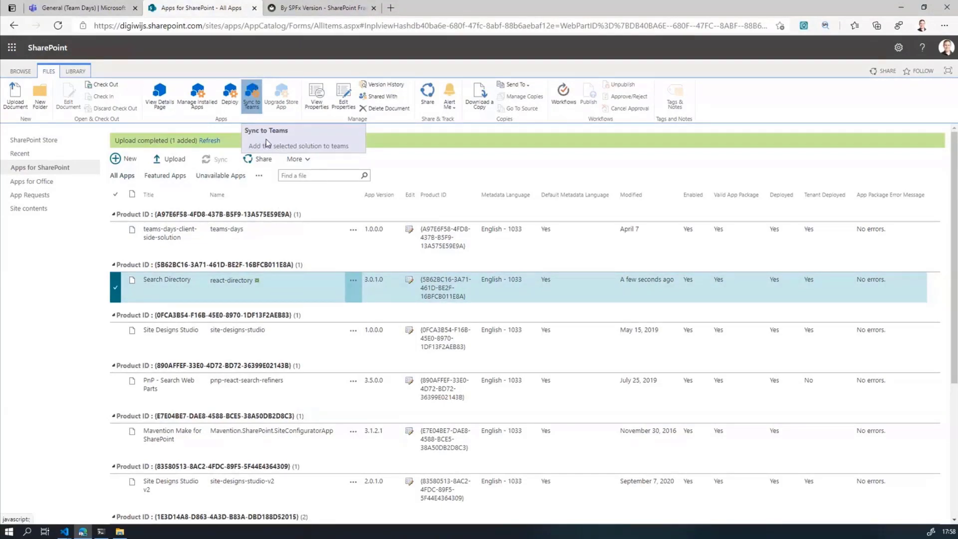
pyautogui.click(251, 95)
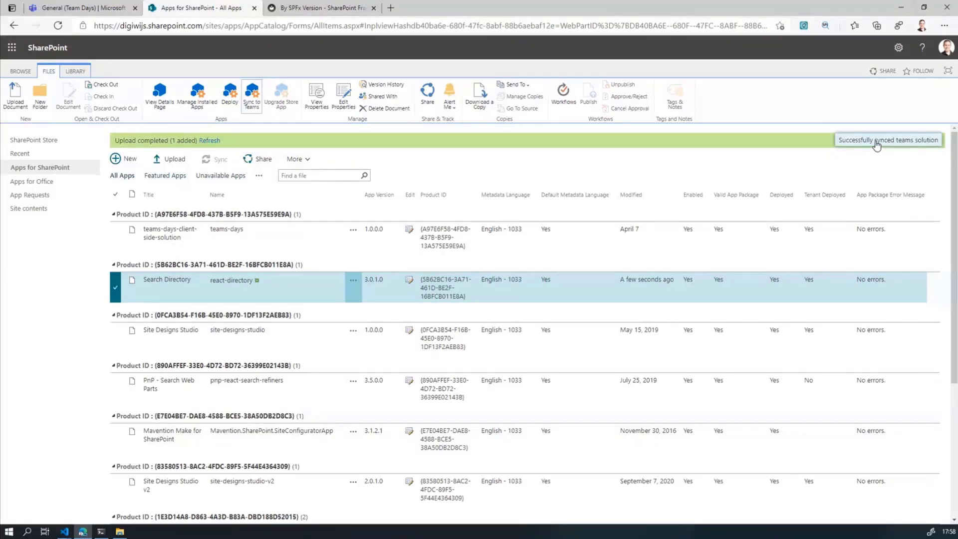
pyautogui.moveTo(253, 149)
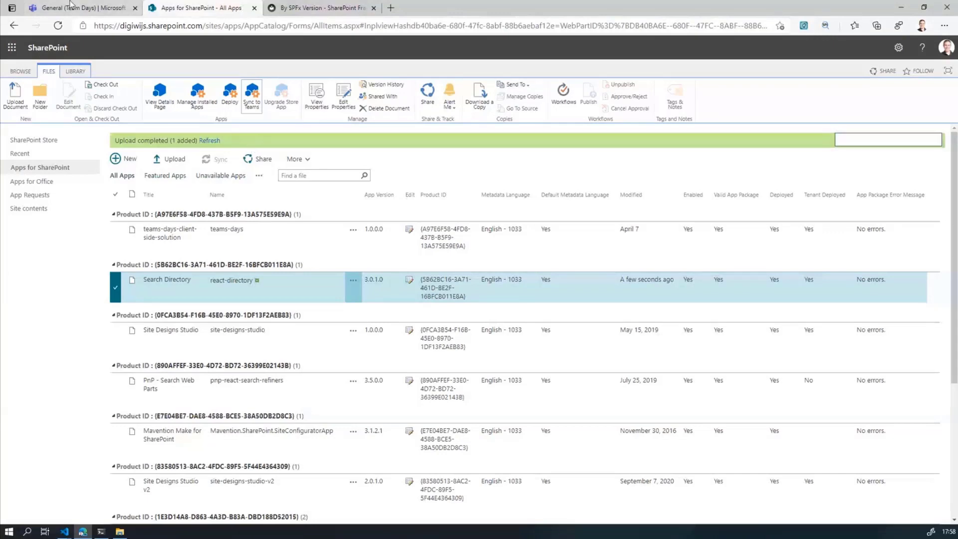
# Switch to Teams, find Search Directory under More apps, and show its add options
pyautogui.click(82, 8)
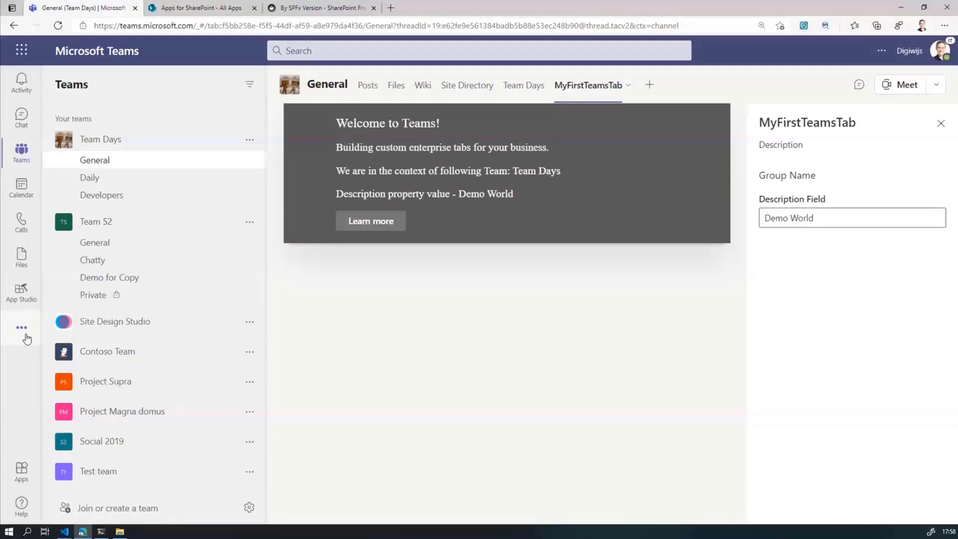
pyautogui.click(21, 329)
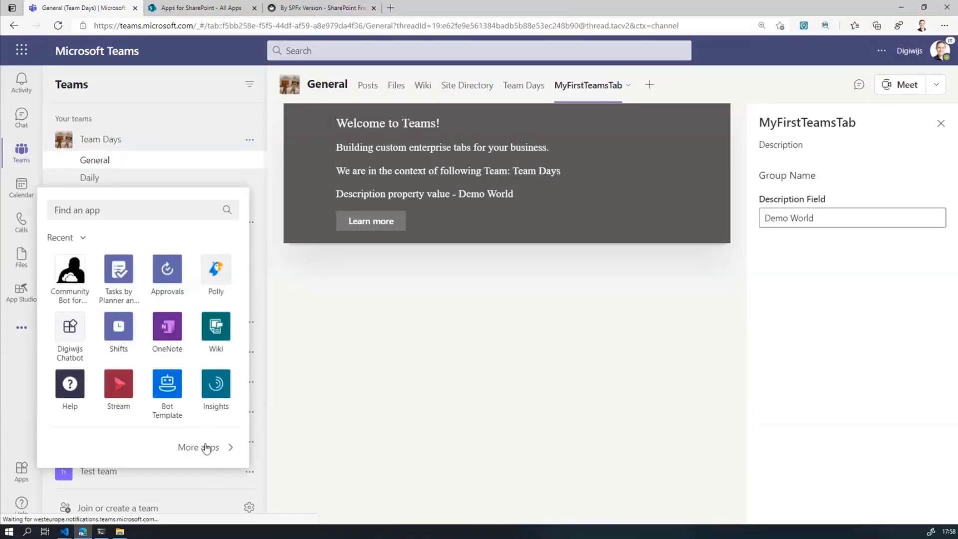
pyautogui.click(198, 447)
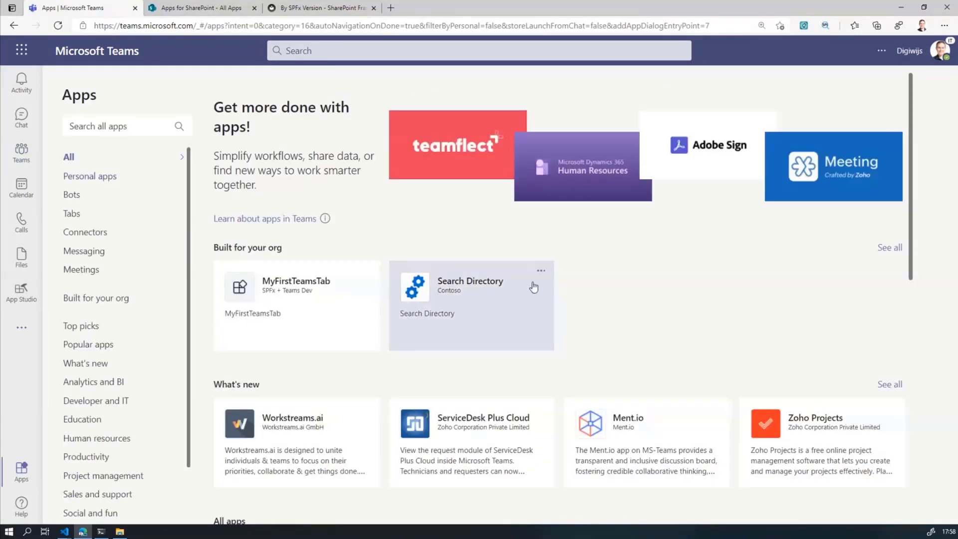
pyautogui.click(541, 270)
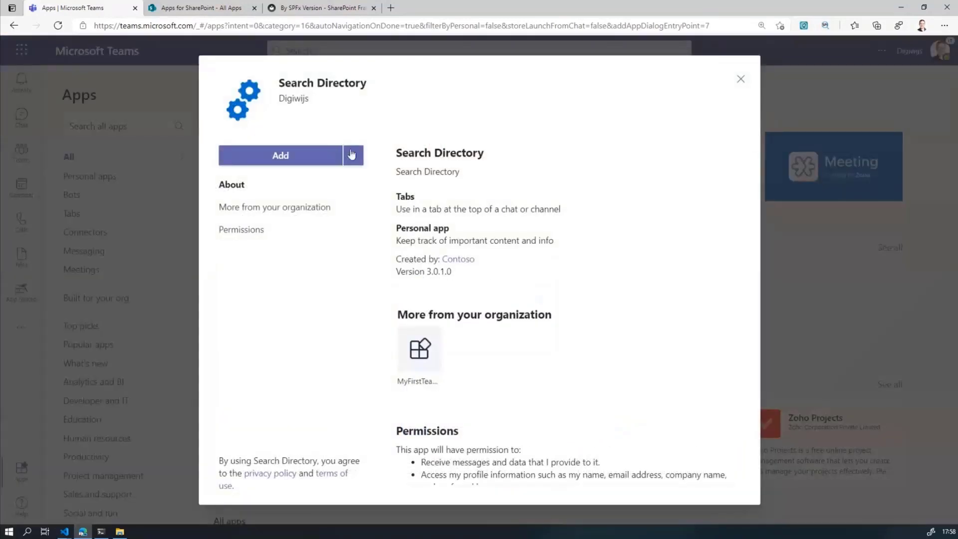
pyautogui.click(352, 155)
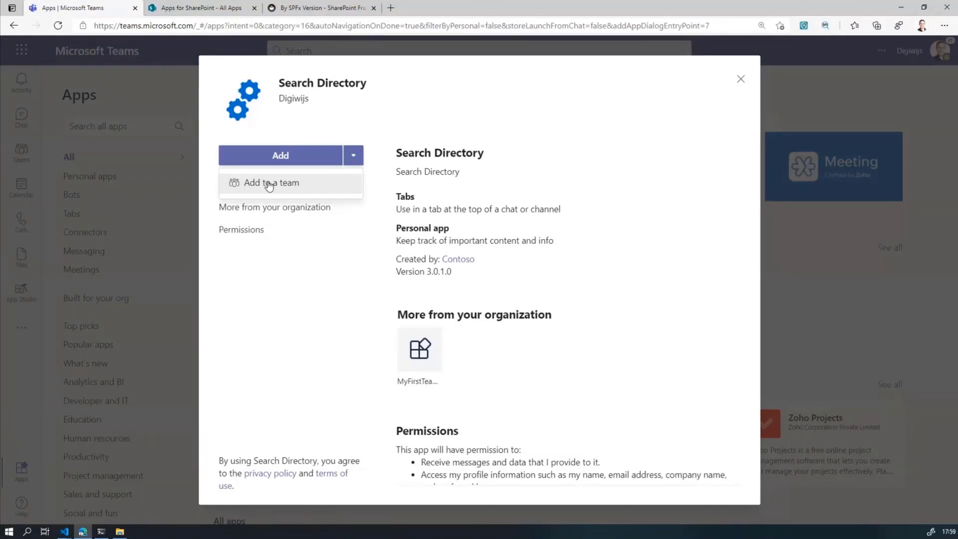
pyautogui.moveTo(300, 163)
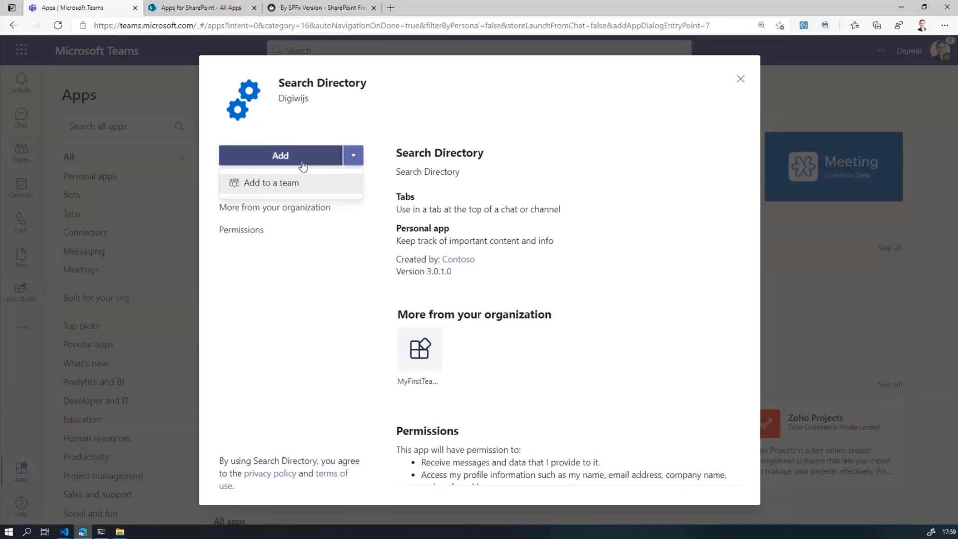
pyautogui.moveTo(294, 186)
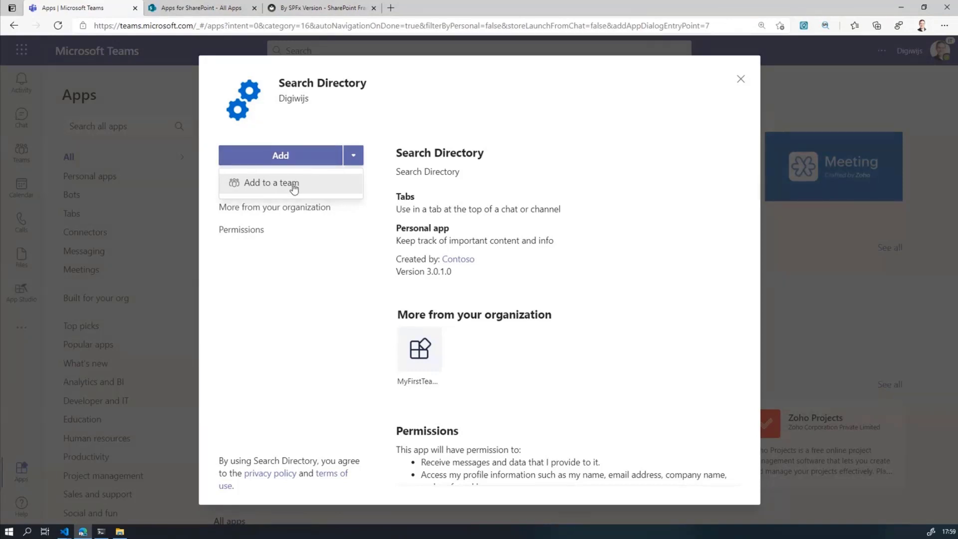
pyautogui.moveTo(299, 163)
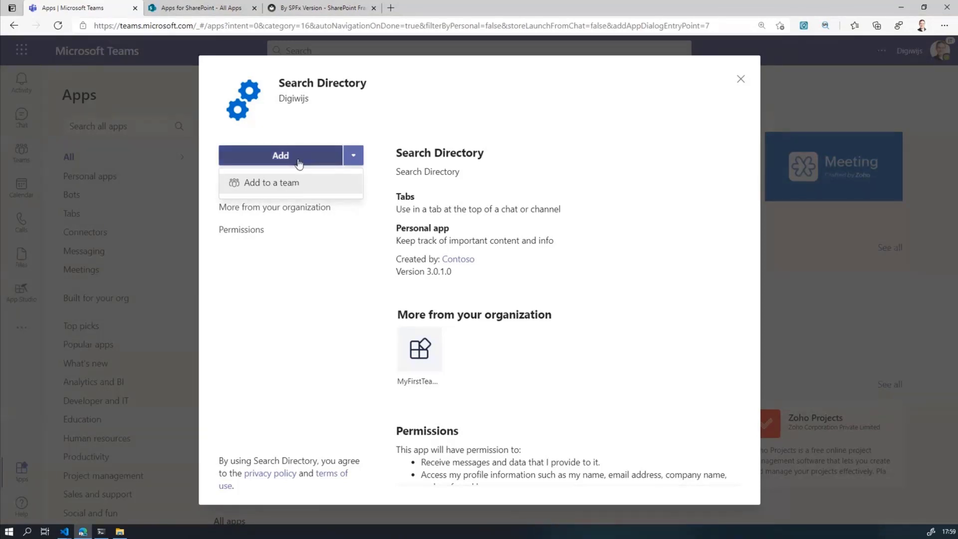
# Add Search Directory as a personal app and filter people by letters C, D, E, A
pyautogui.click(281, 155)
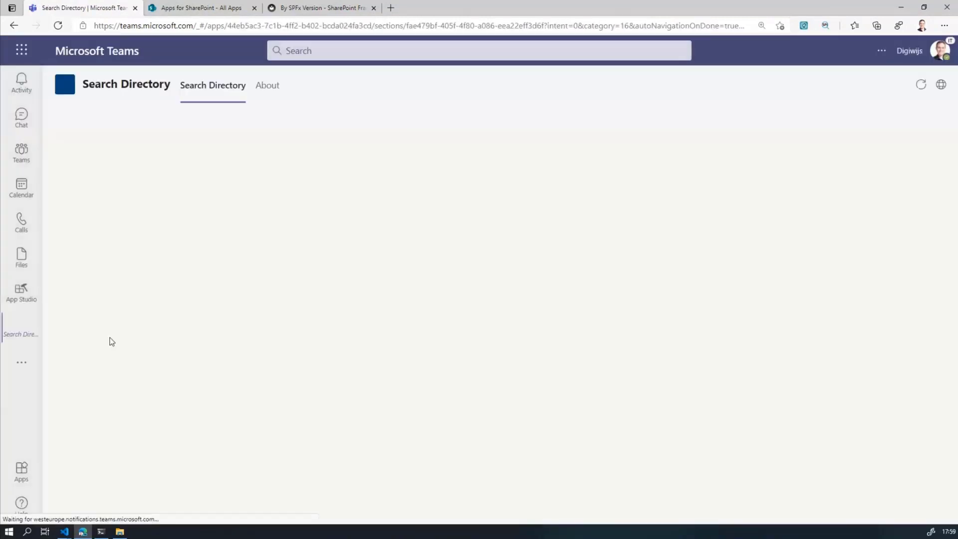
pyautogui.moveTo(84, 373)
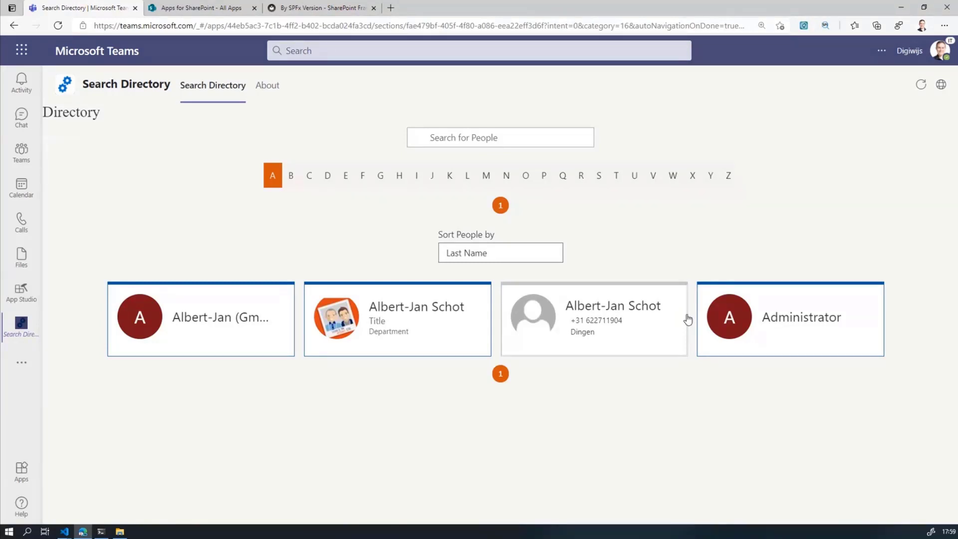
pyautogui.moveTo(295, 175)
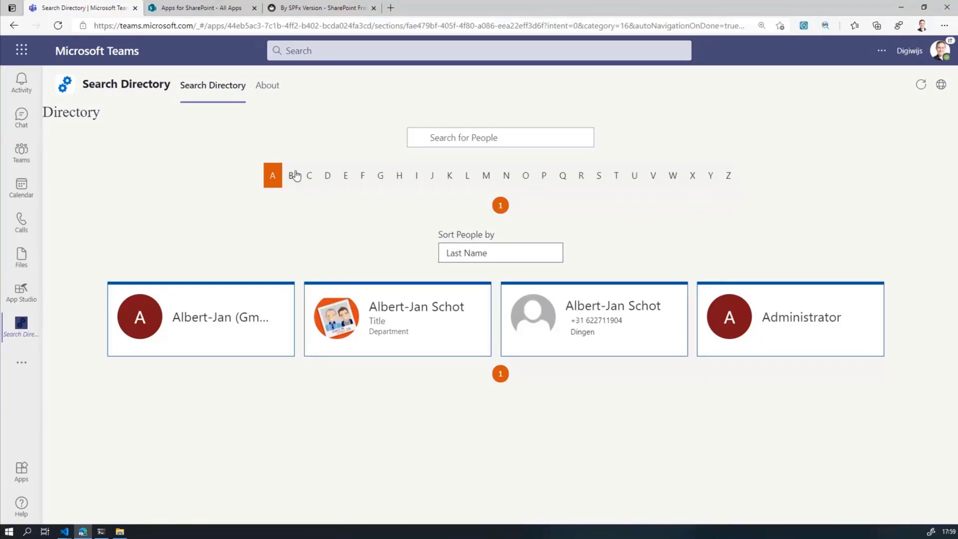
pyautogui.click(308, 176)
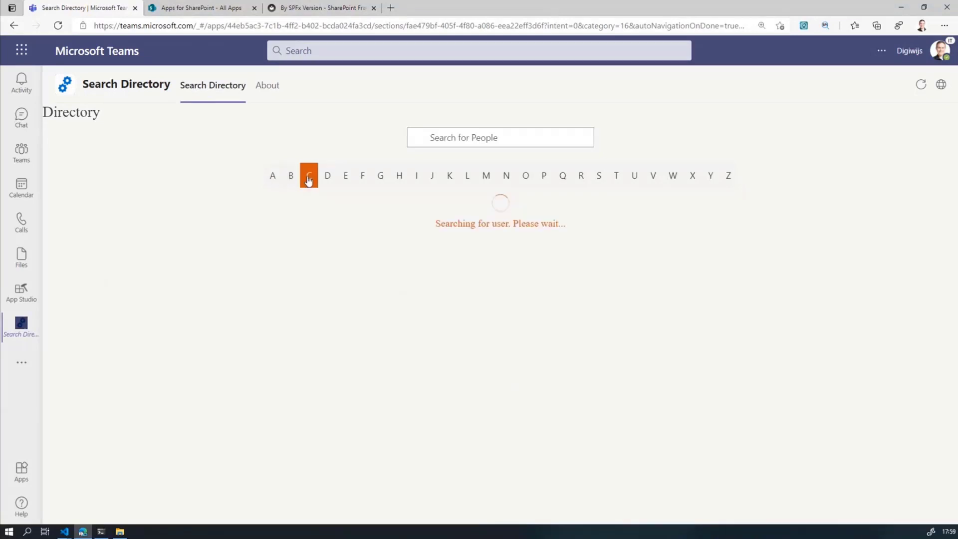
pyautogui.click(327, 176)
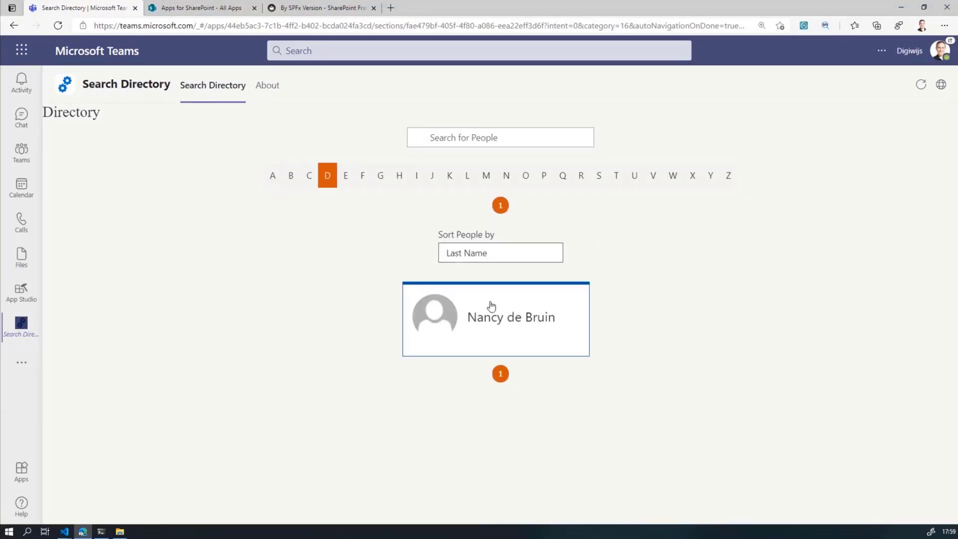
pyautogui.click(345, 175)
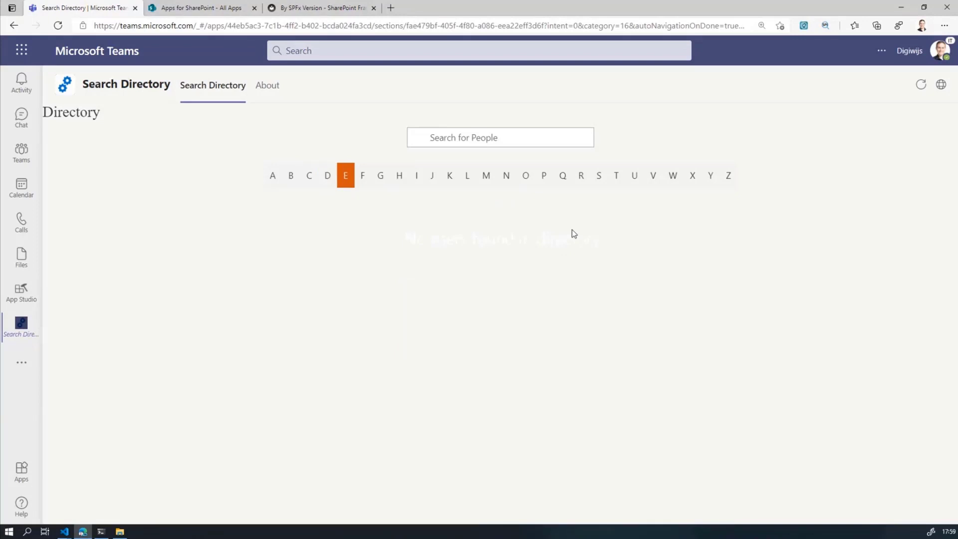
pyautogui.click(272, 175)
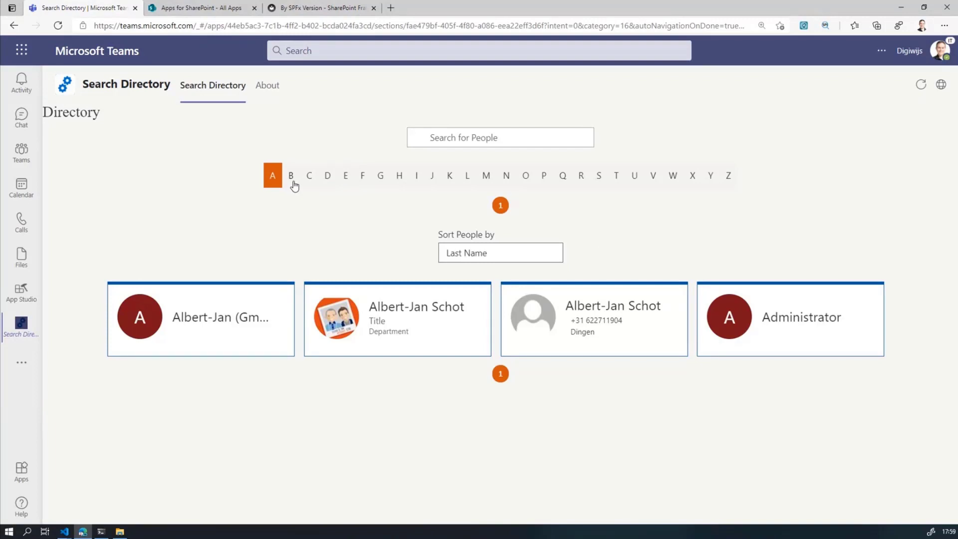
pyautogui.moveTo(294, 185)
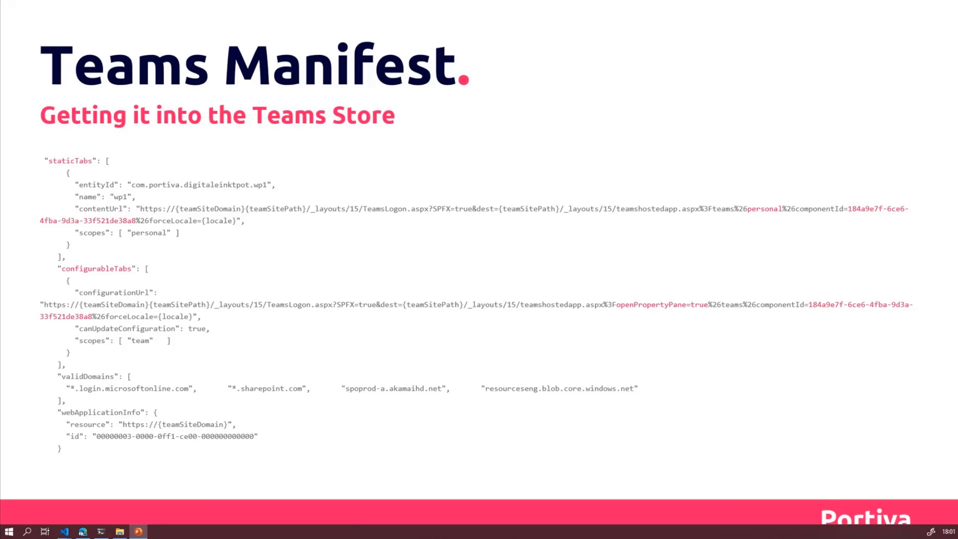
pyautogui.moveTo(419, 507)
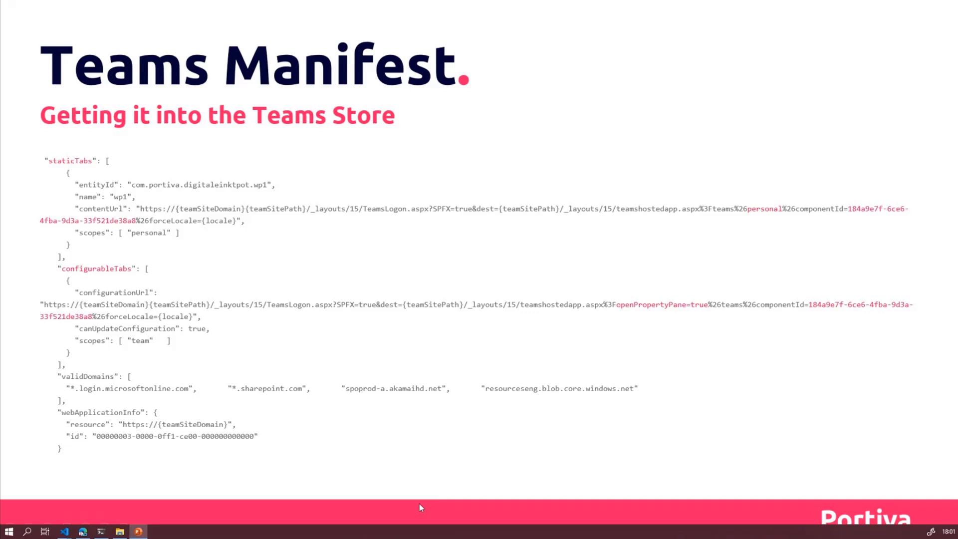